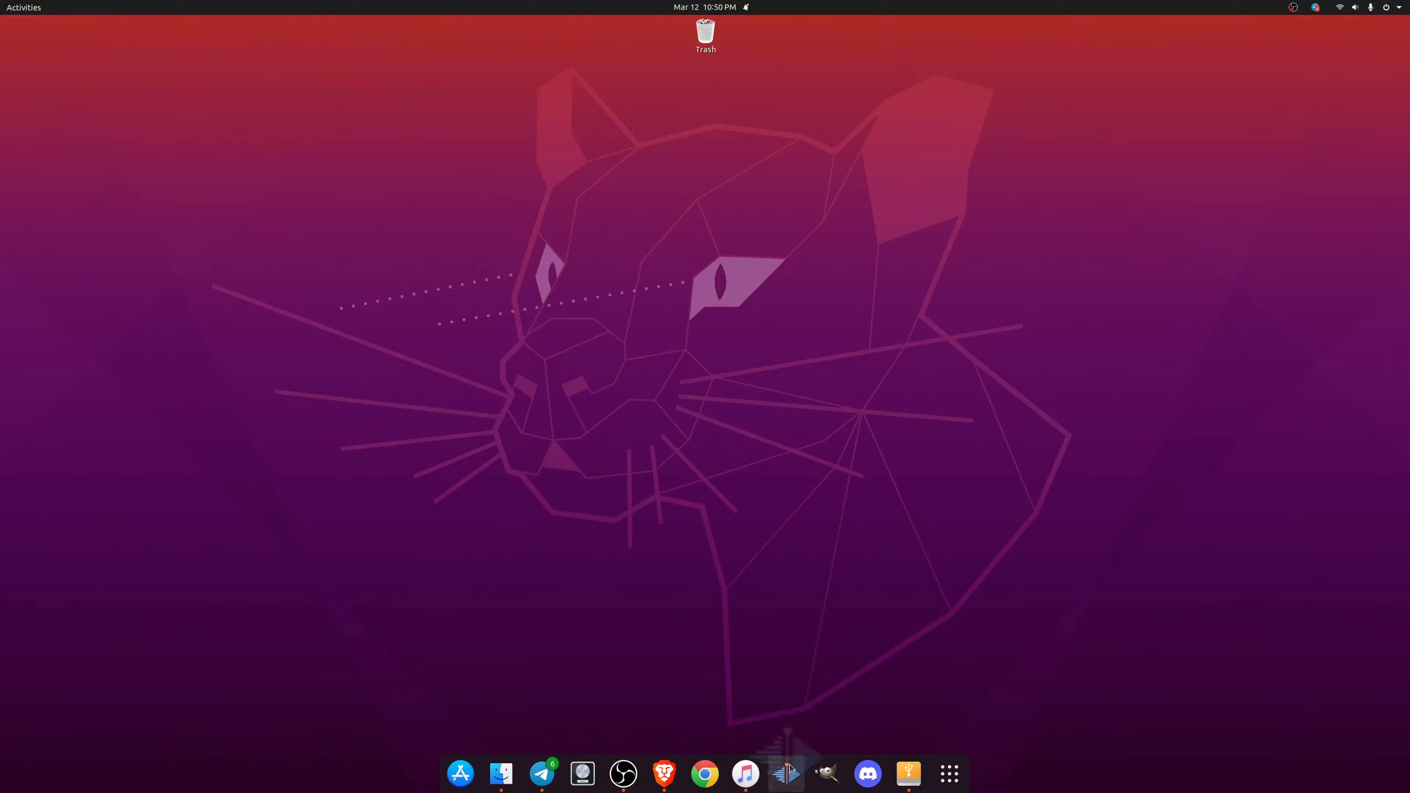
Launch Kdenlive twice, declining the configuration reset, until an empty HD 1080p 25 fps project appears.
click(785, 774)
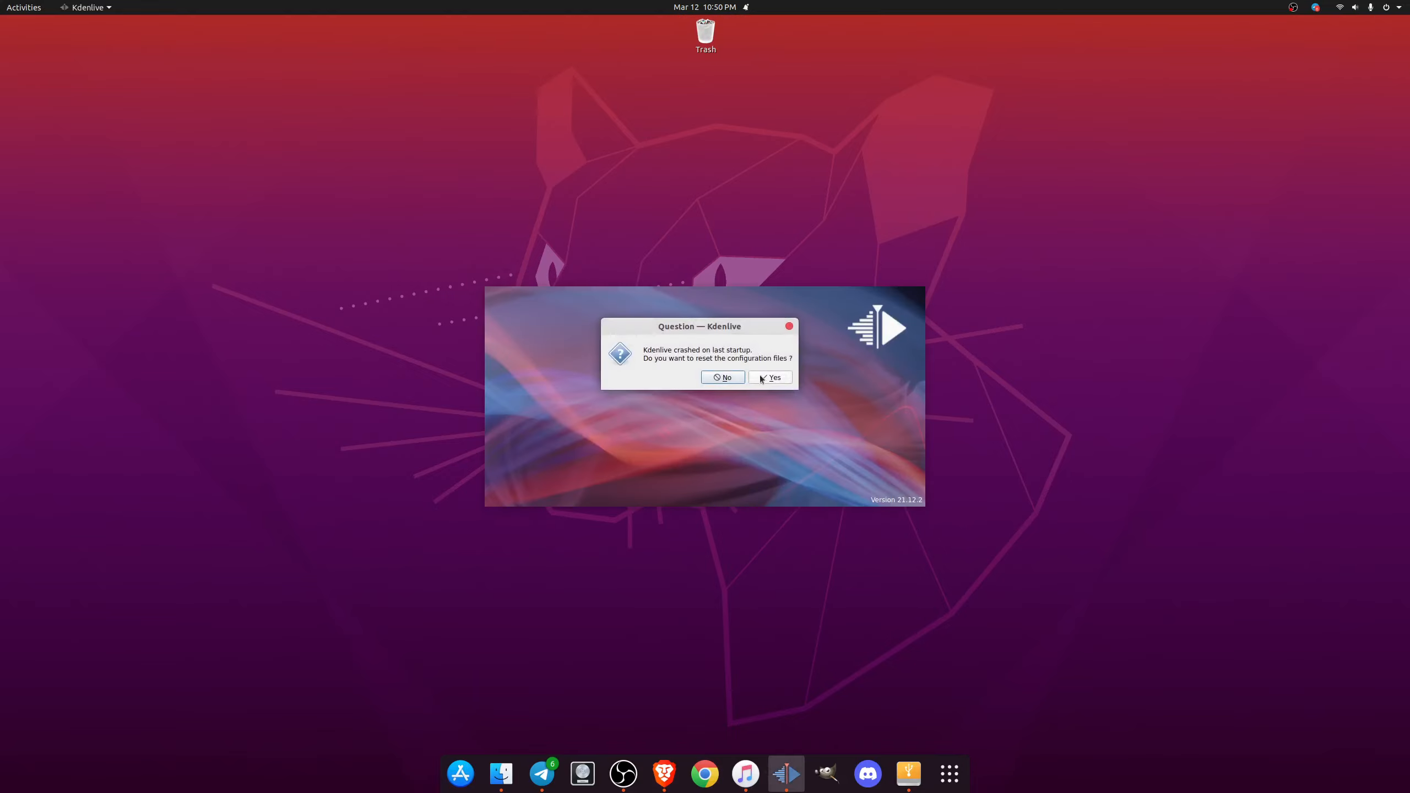
mouse_move(460, 773)
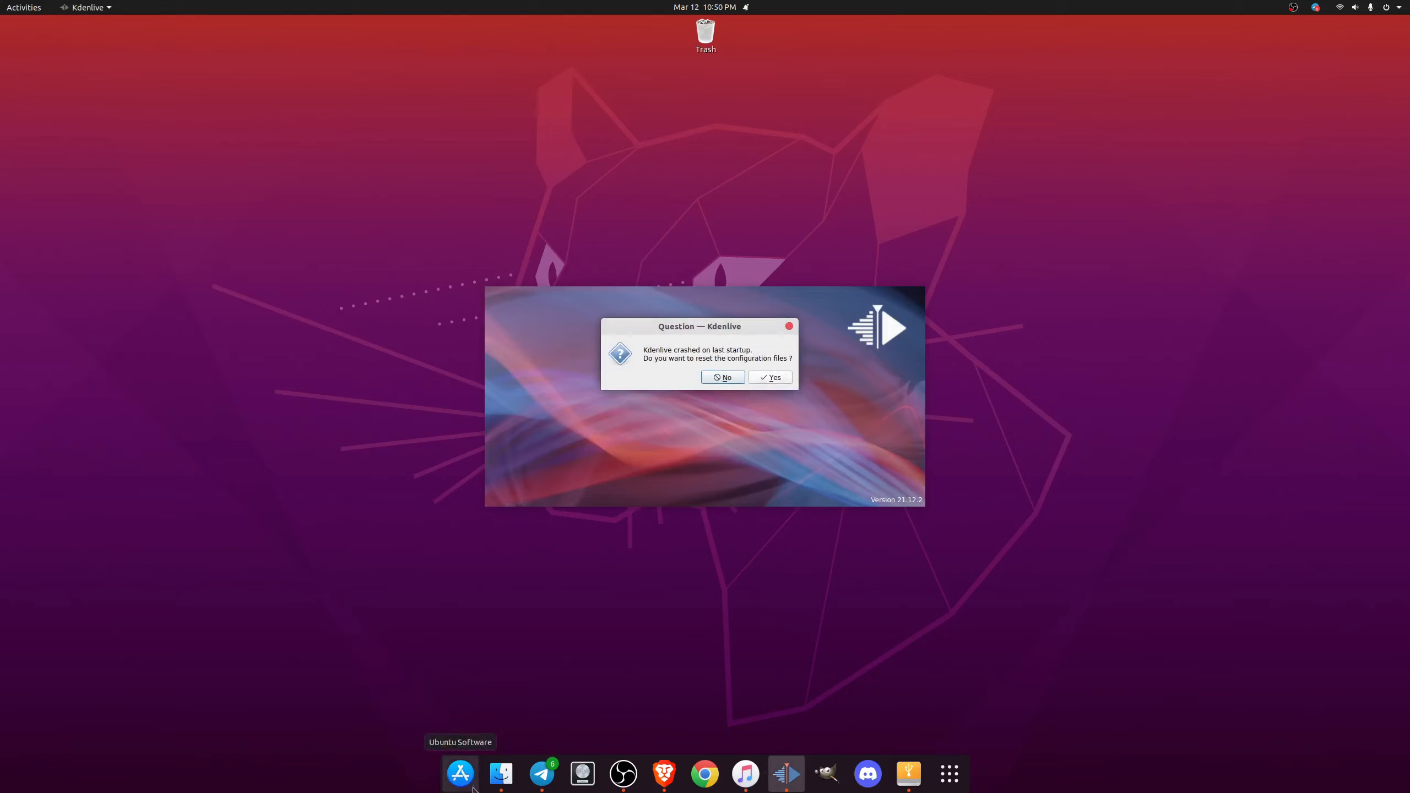
mouse_move(703, 367)
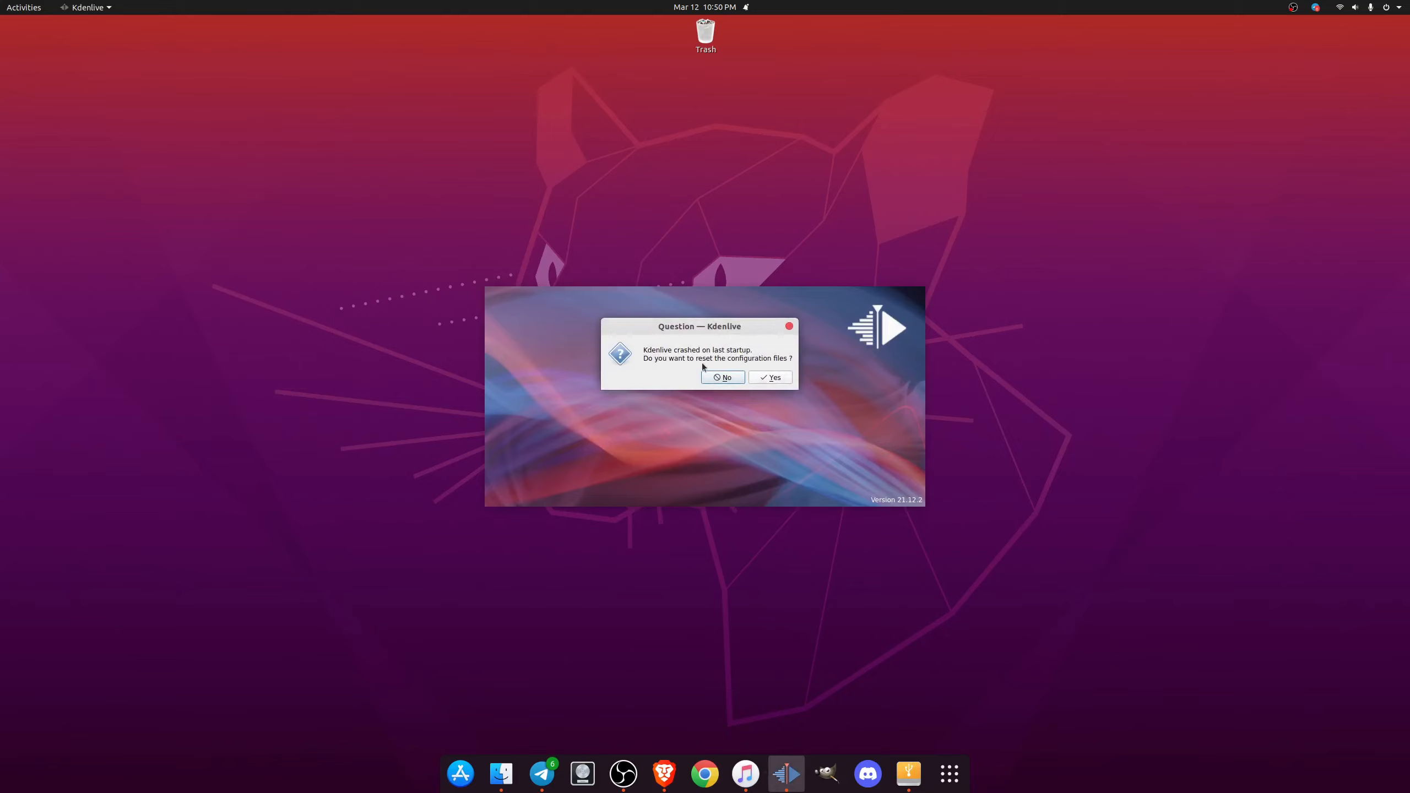
click(723, 378)
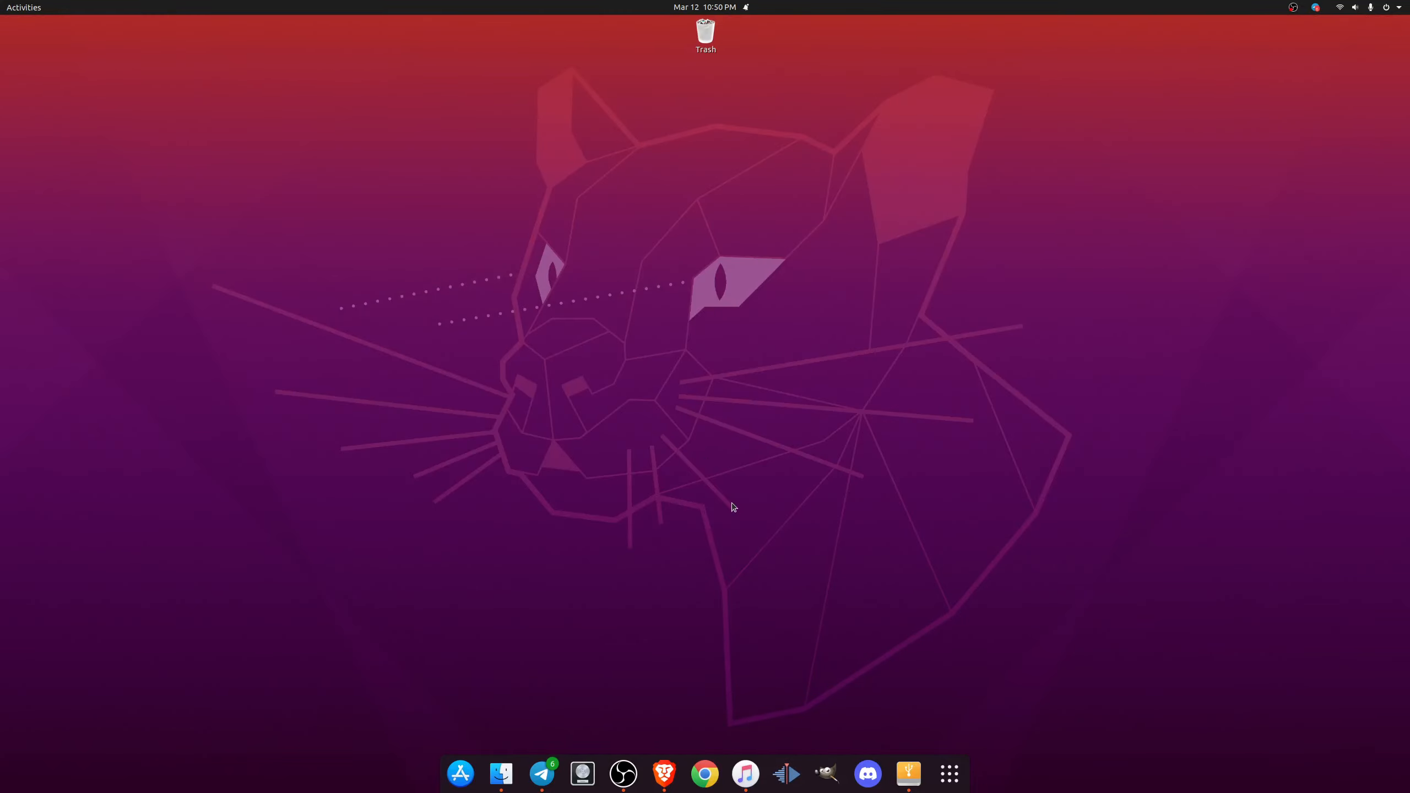
click(785, 773)
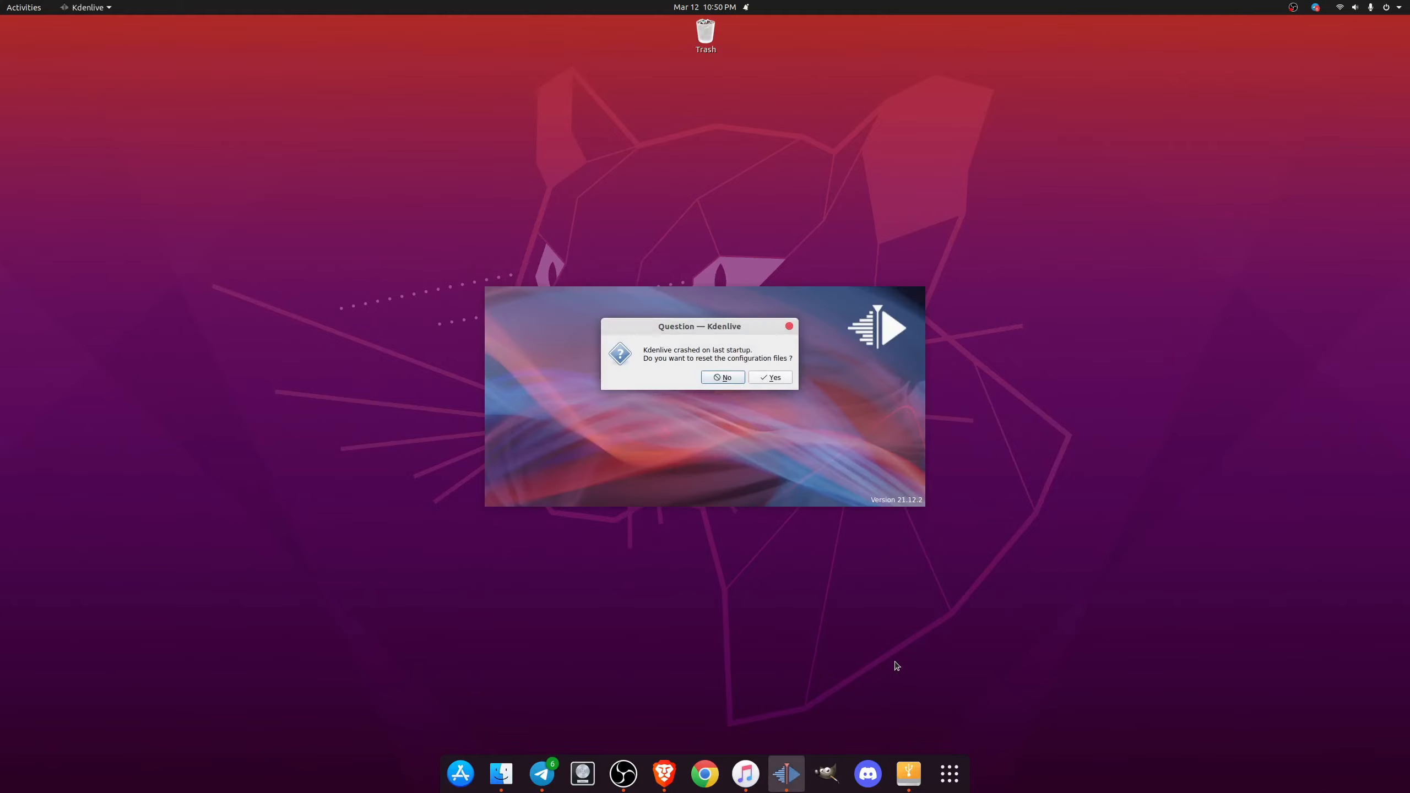
click(722, 377)
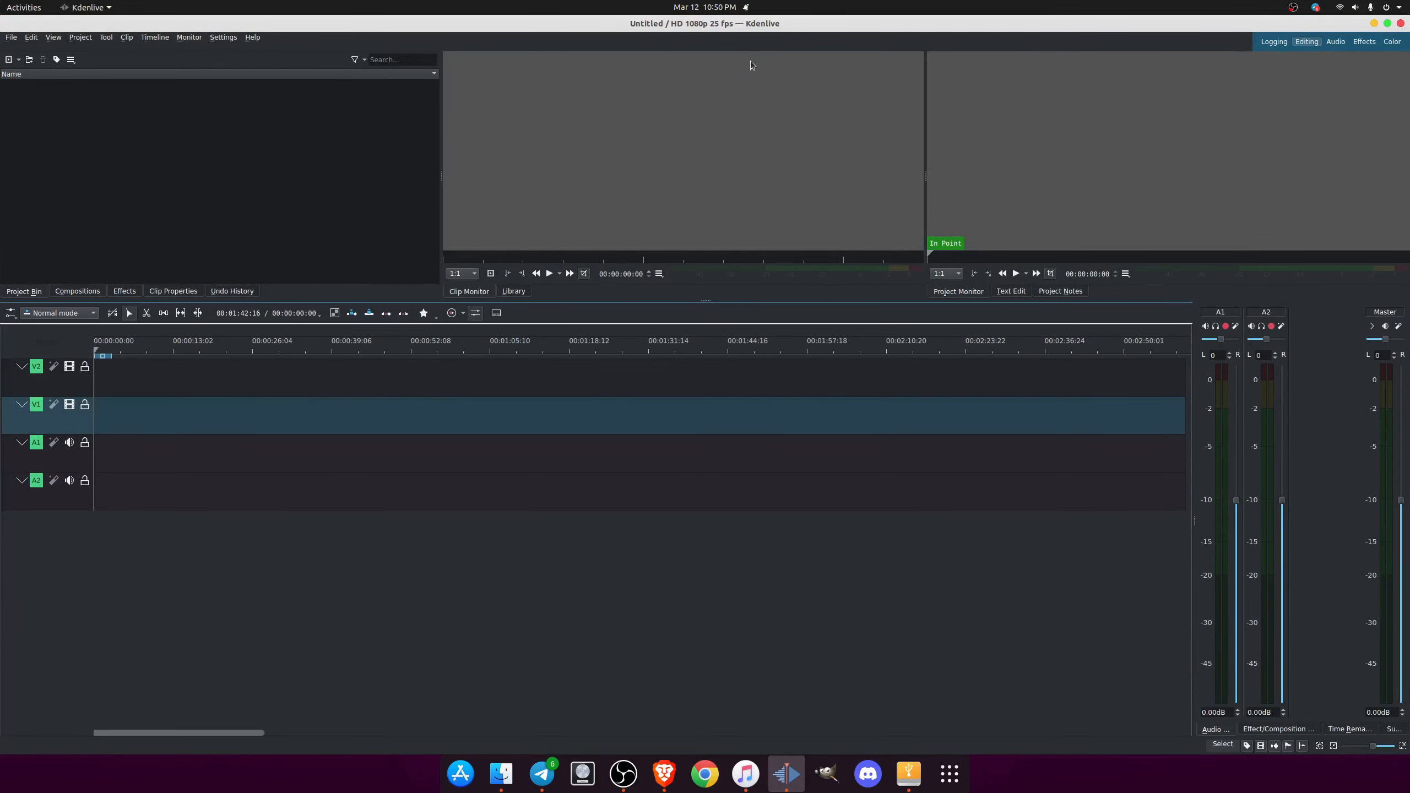
mouse_move(237, 82)
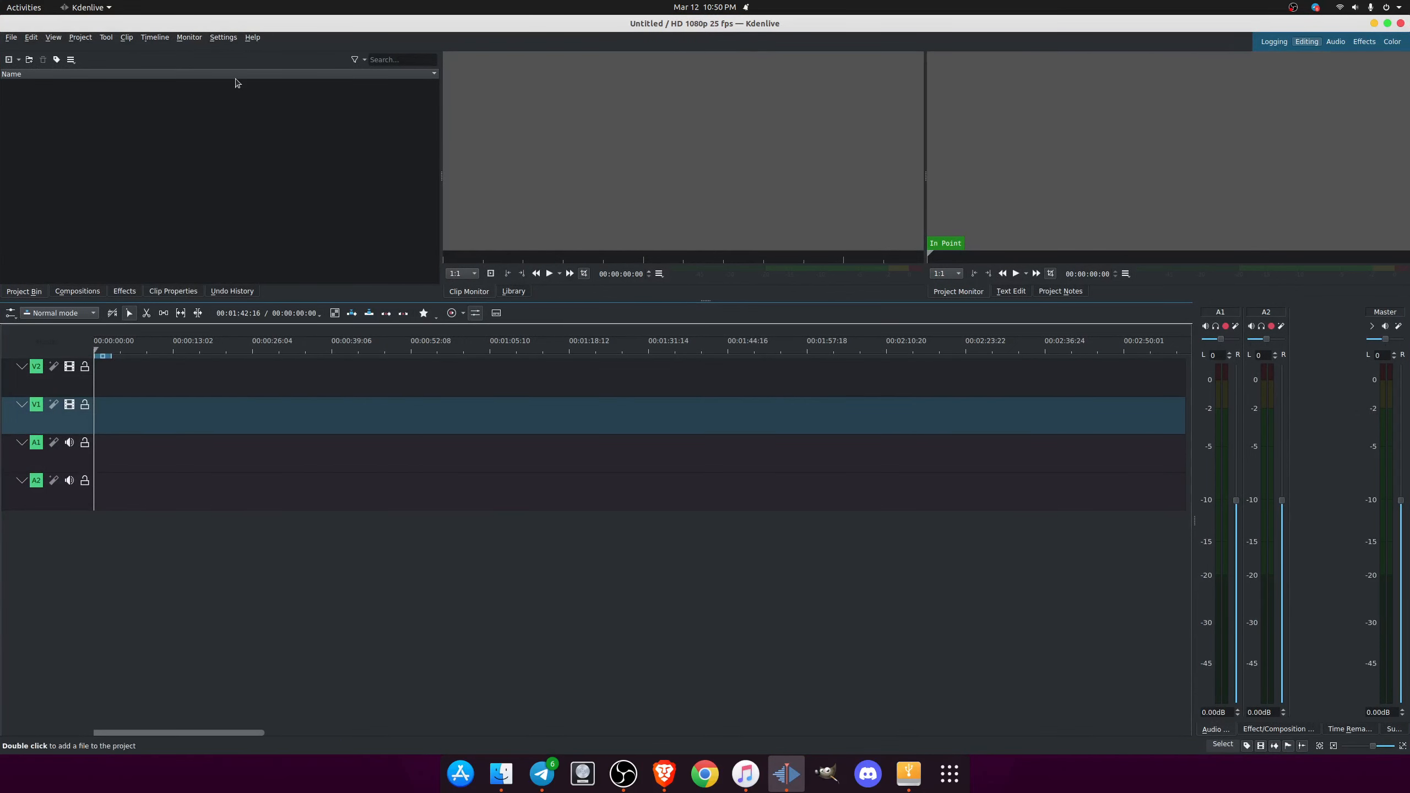
Reach the Proxy Clips page via Settings > Configure Kdenlive.
click(223, 36)
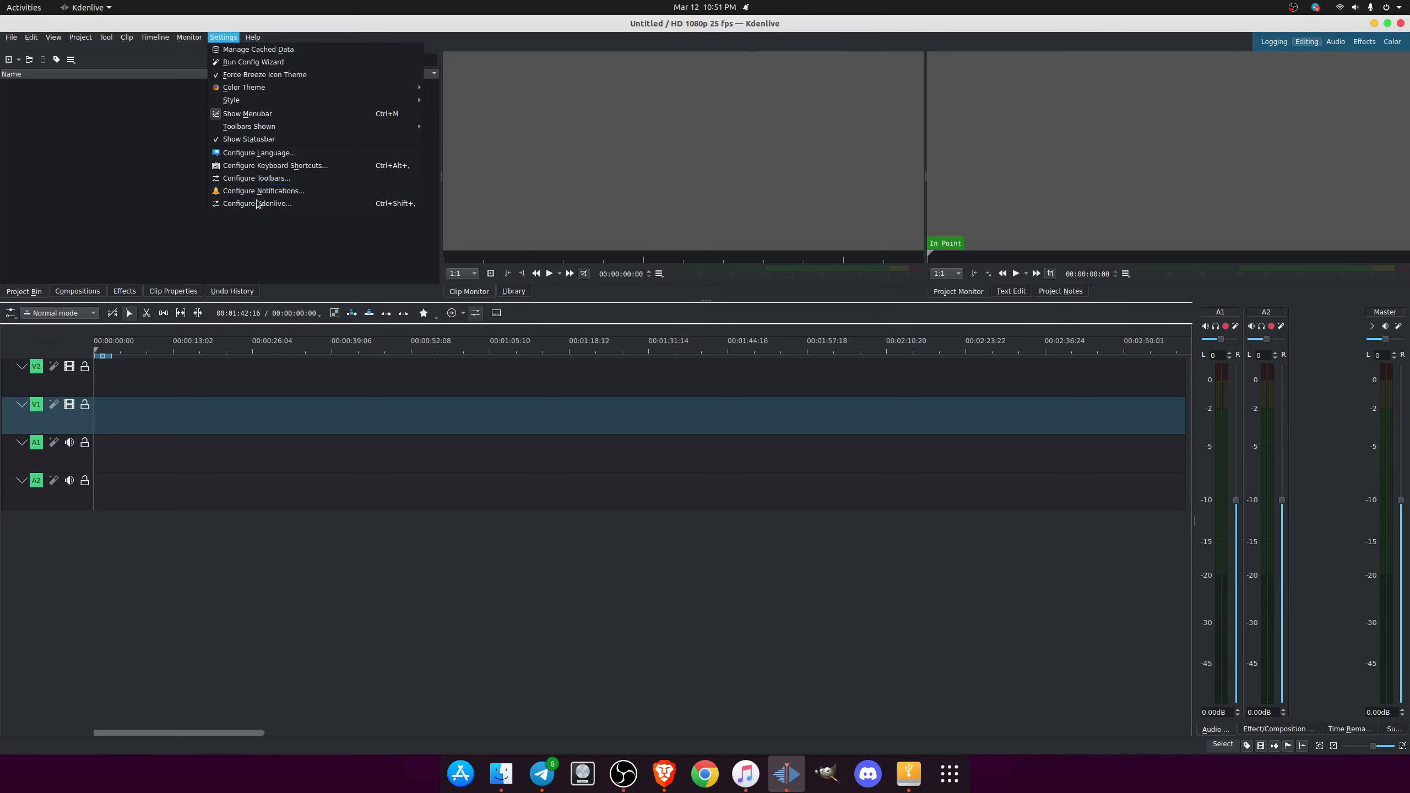
mouse_move(268, 203)
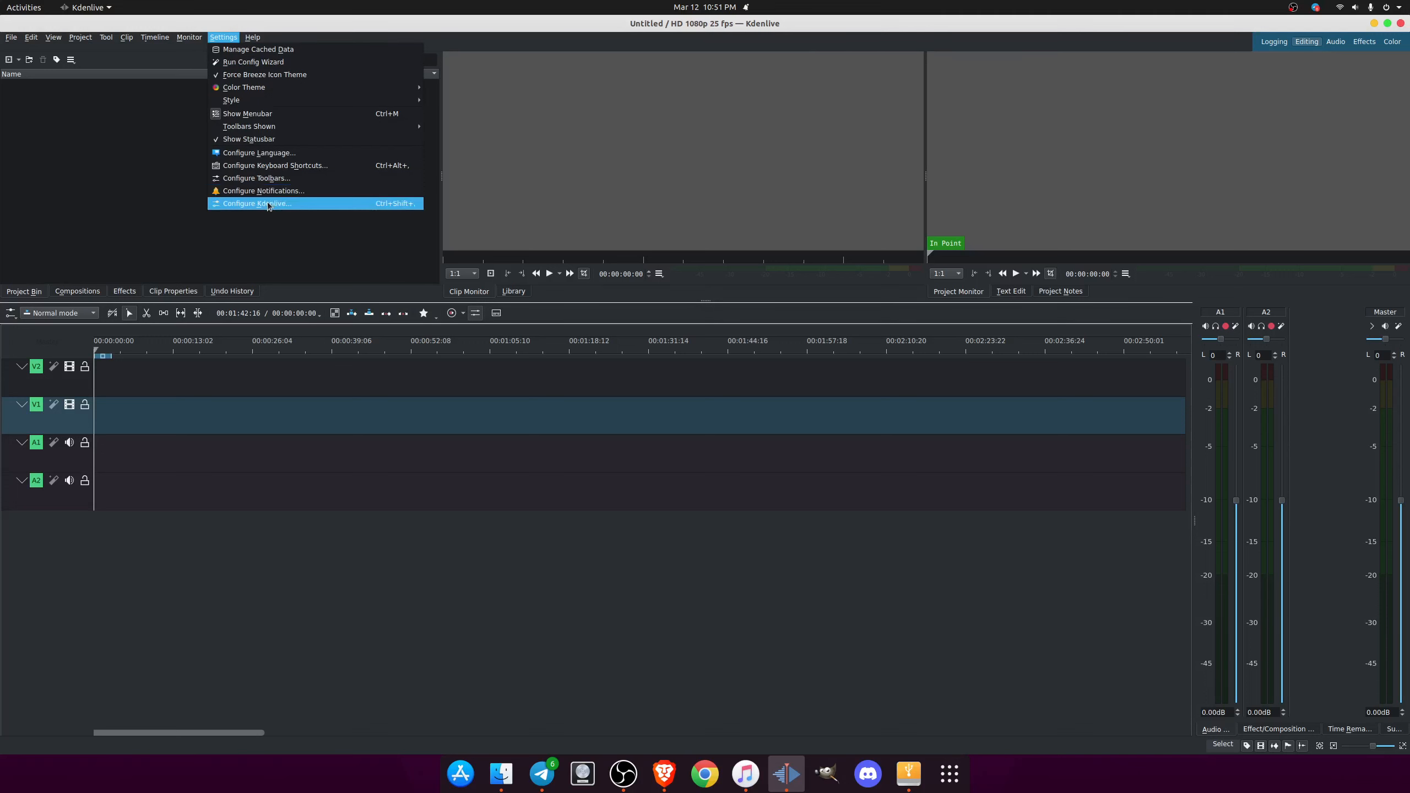
click(256, 203)
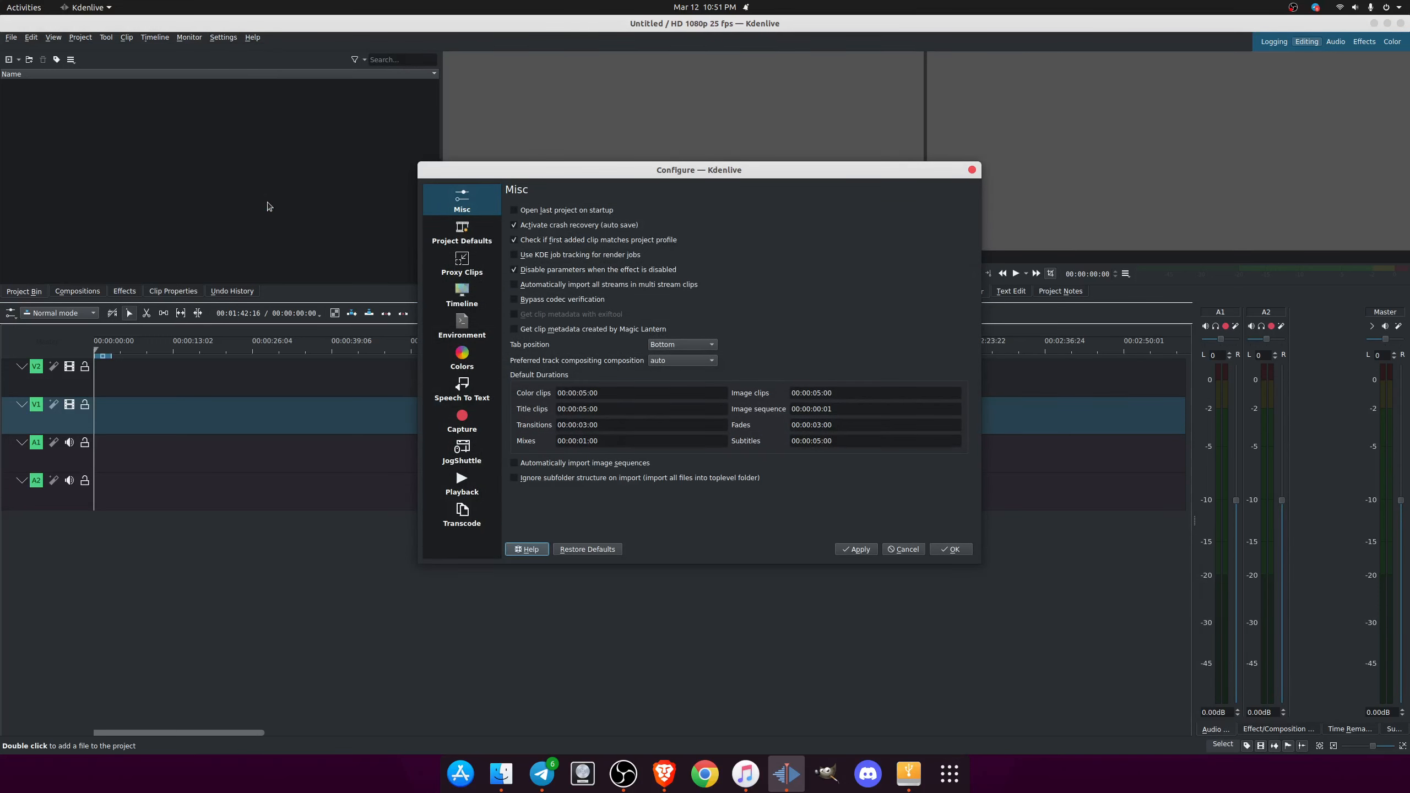
mouse_move(461, 289)
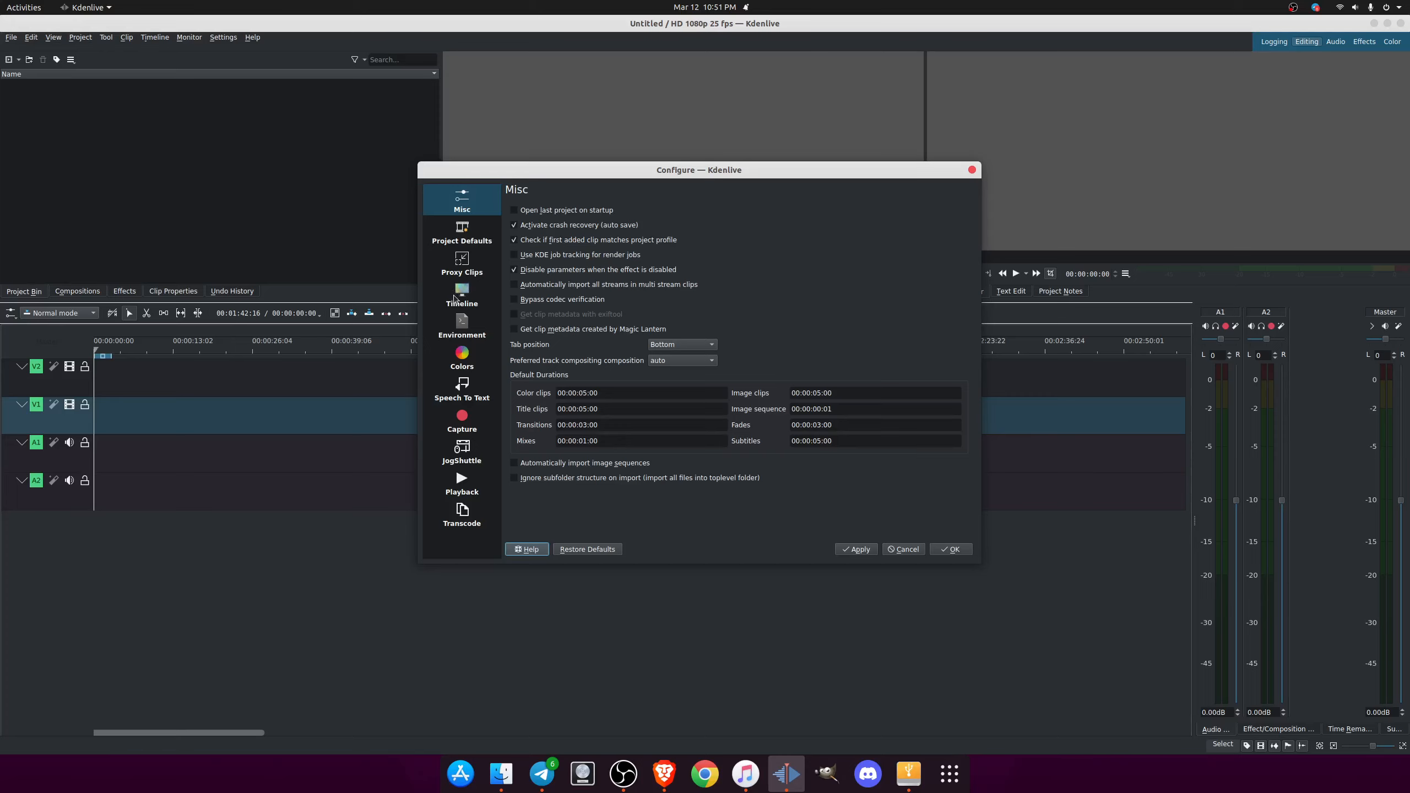
mouse_move(468, 249)
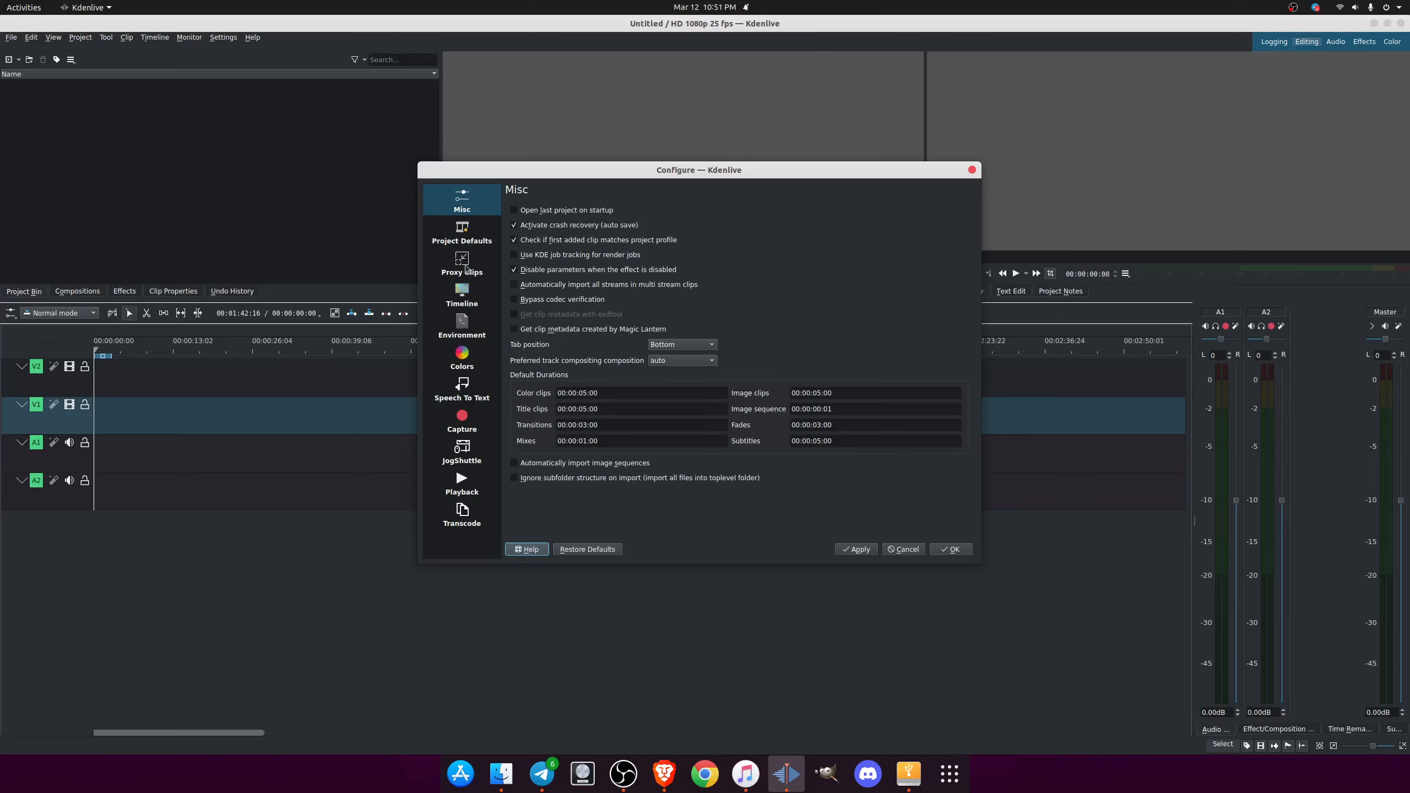
click(461, 262)
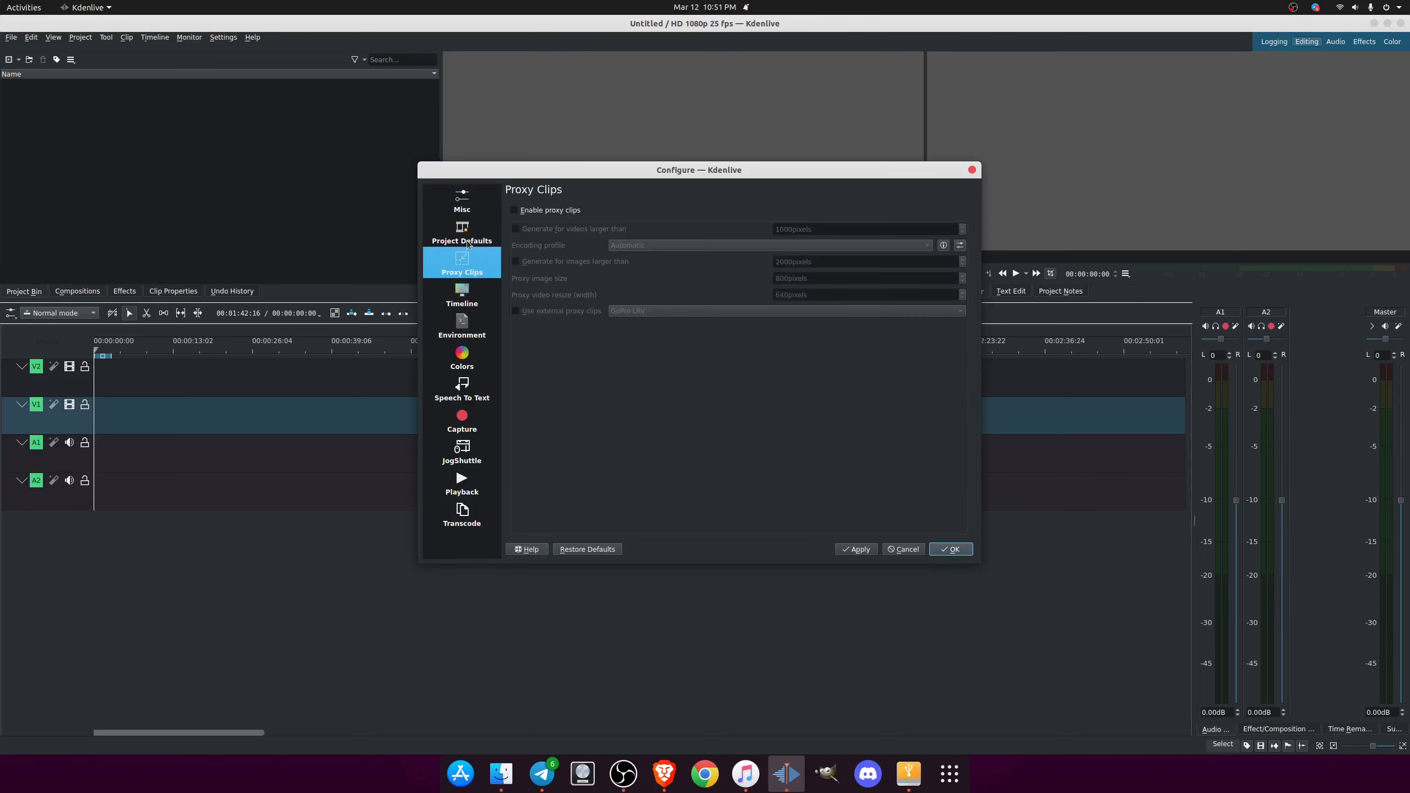
Turn on proxies for videos over 500 px and images over 1000 px with Sony PXW externals, and confirm.
click(462, 233)
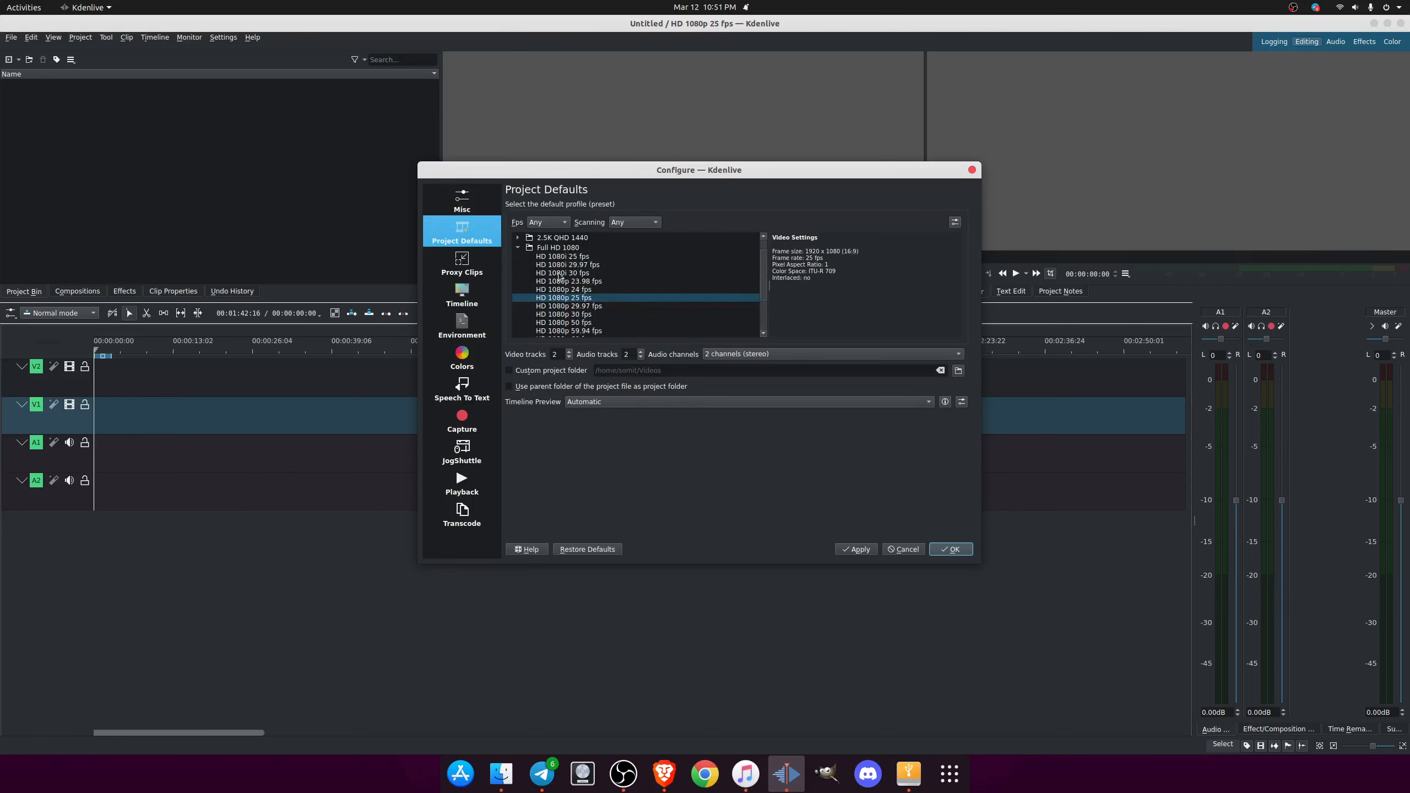
click(461, 265)
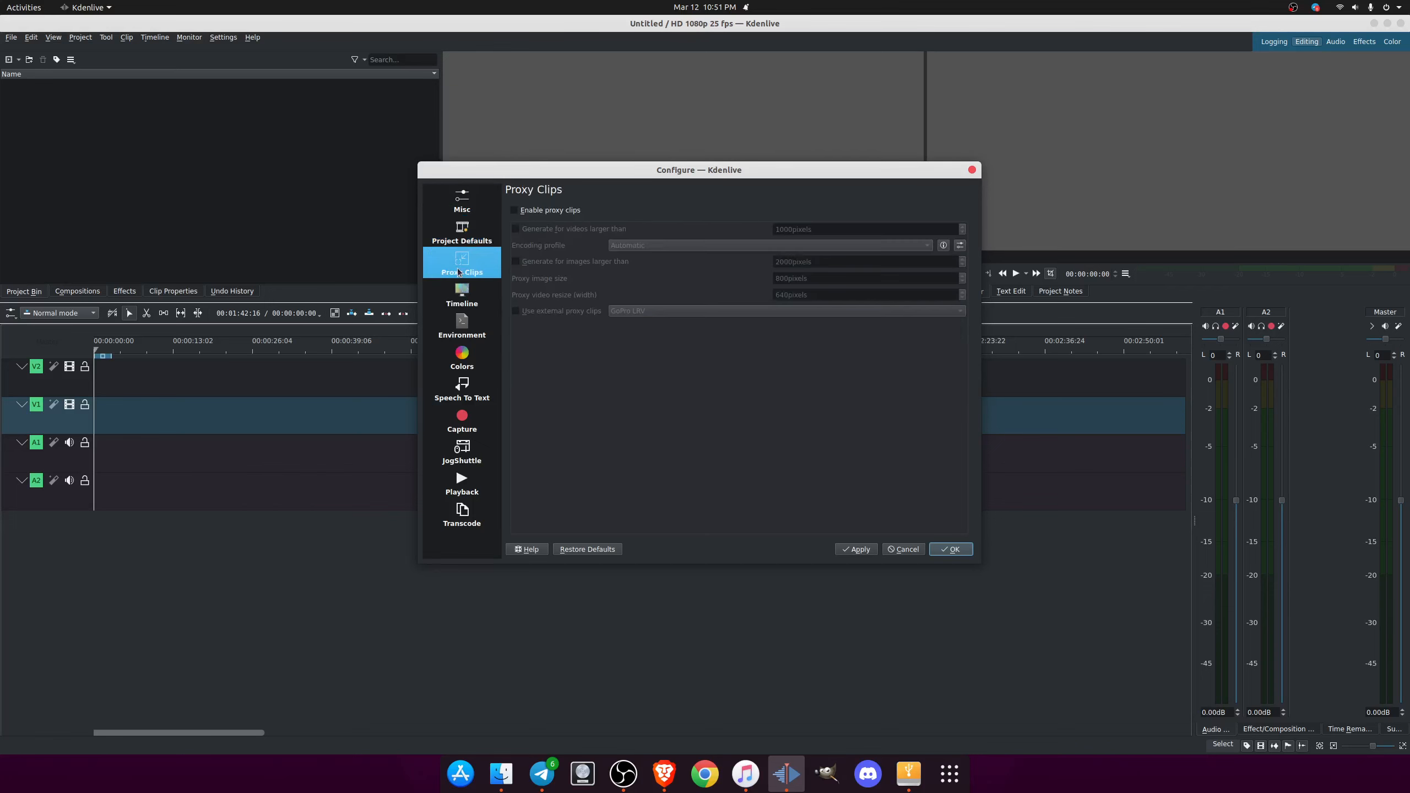
click(514, 209)
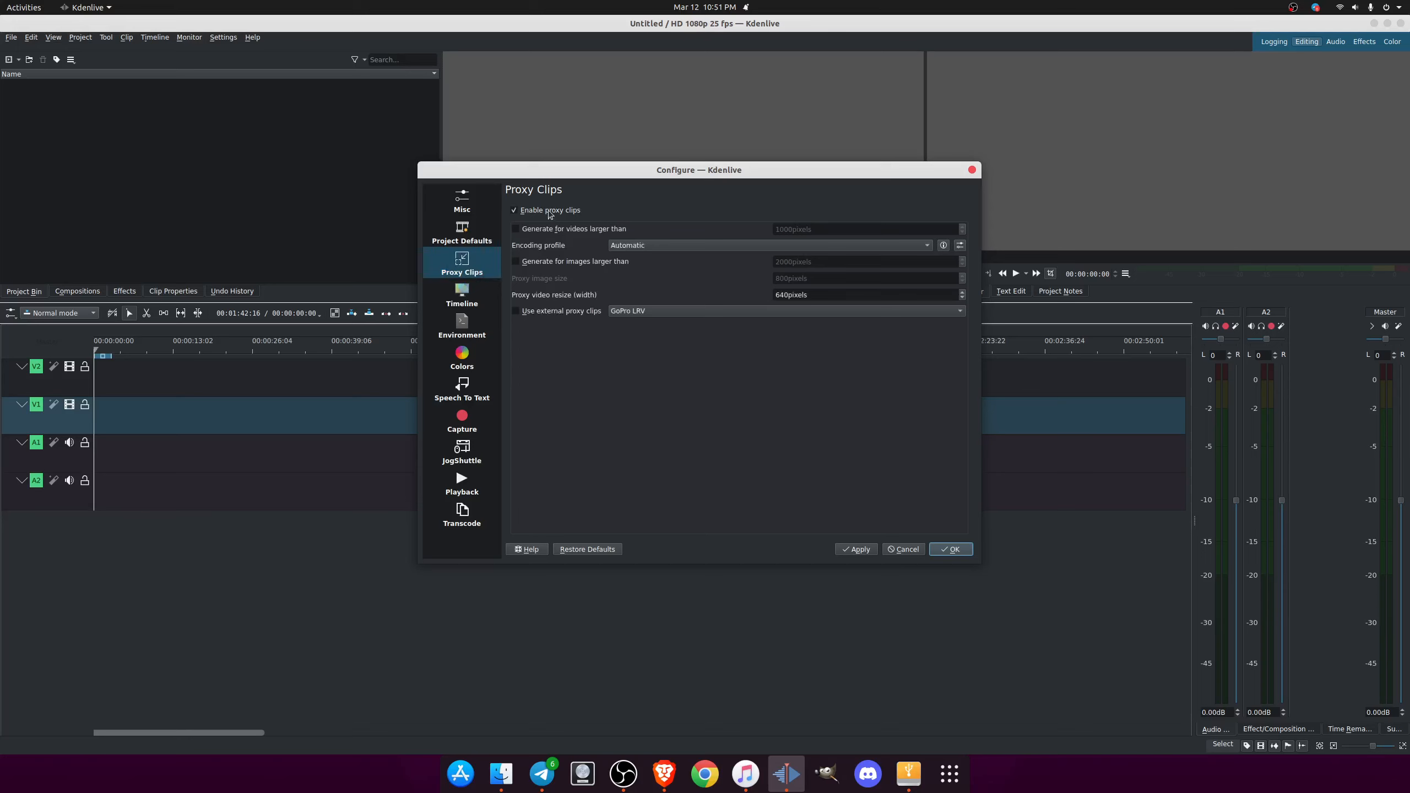
click(516, 228)
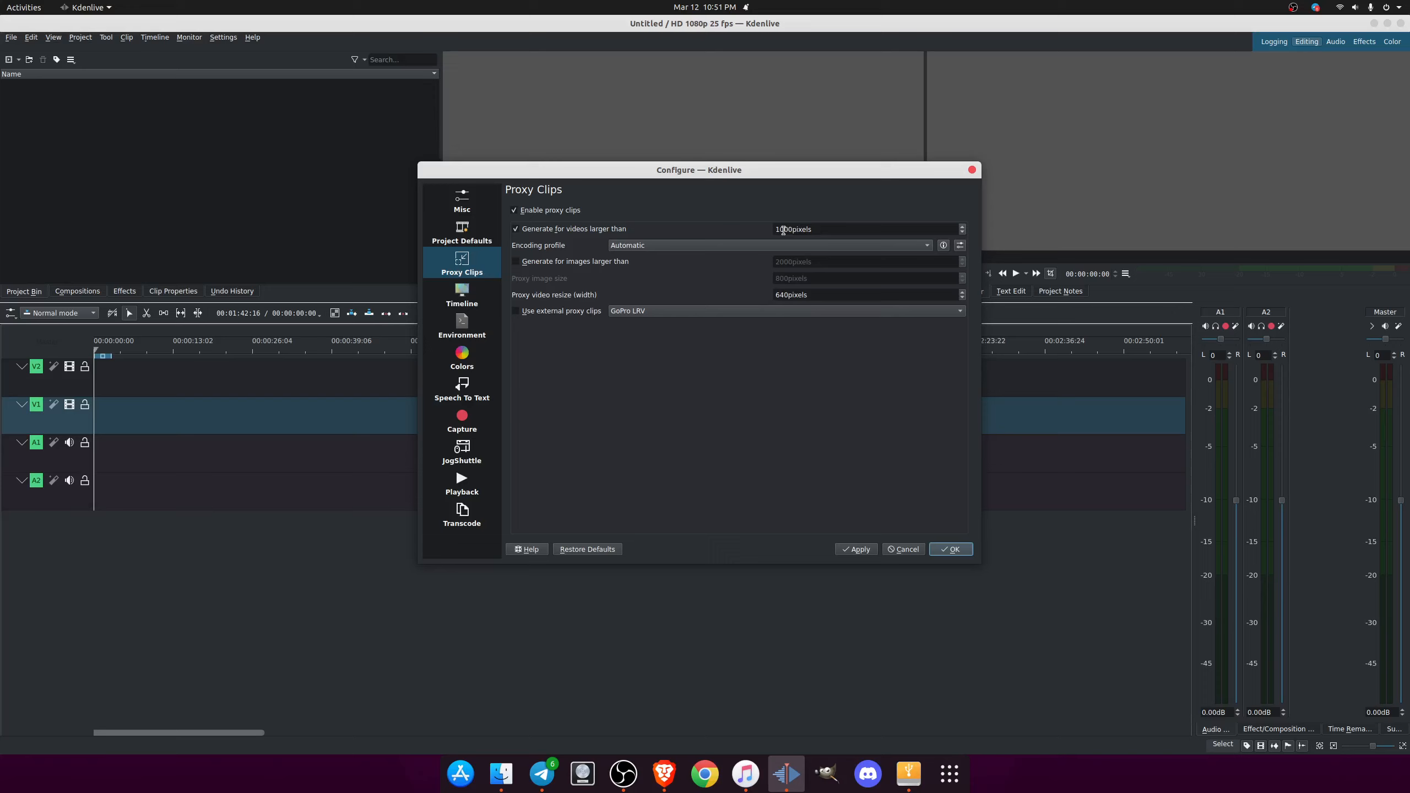
mouse_move(544, 266)
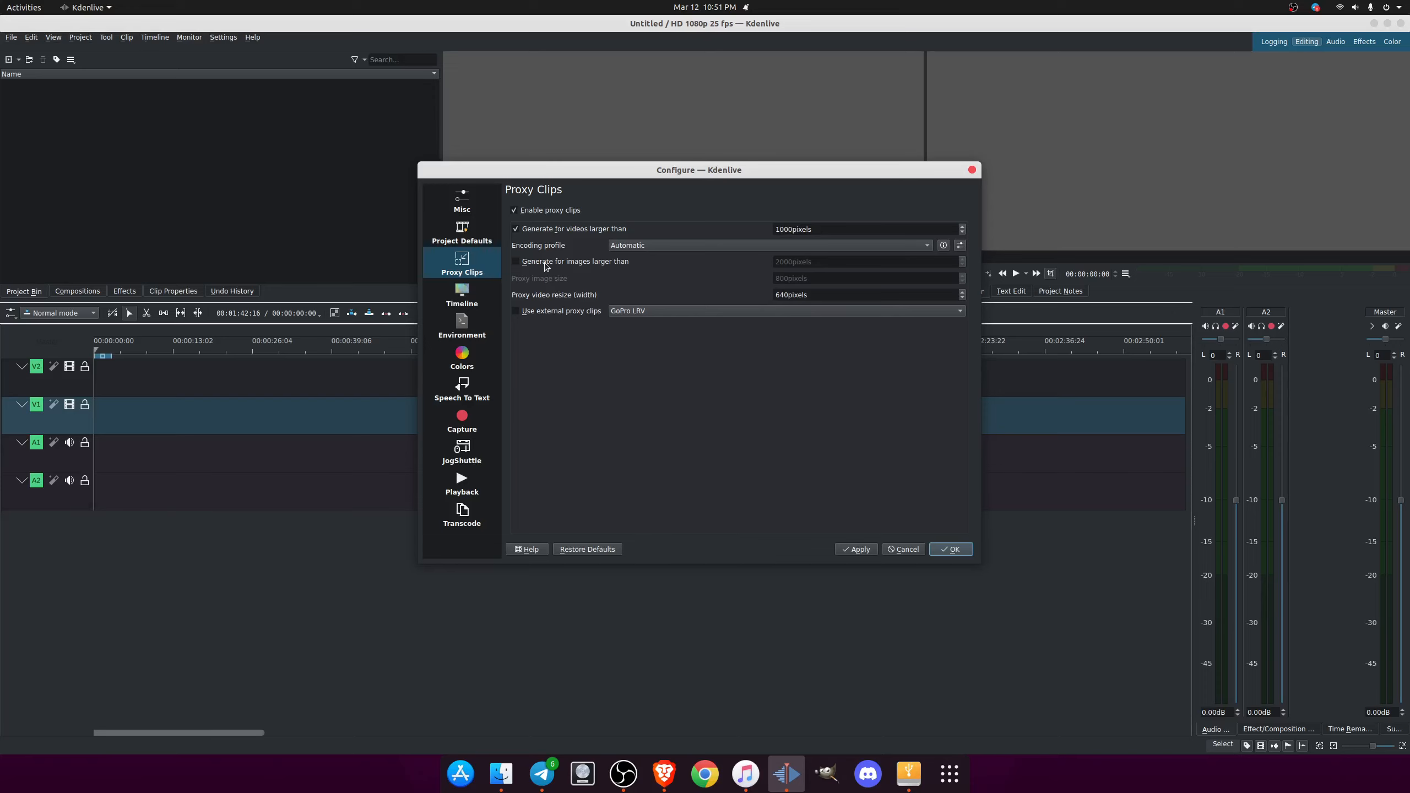
click(514, 263)
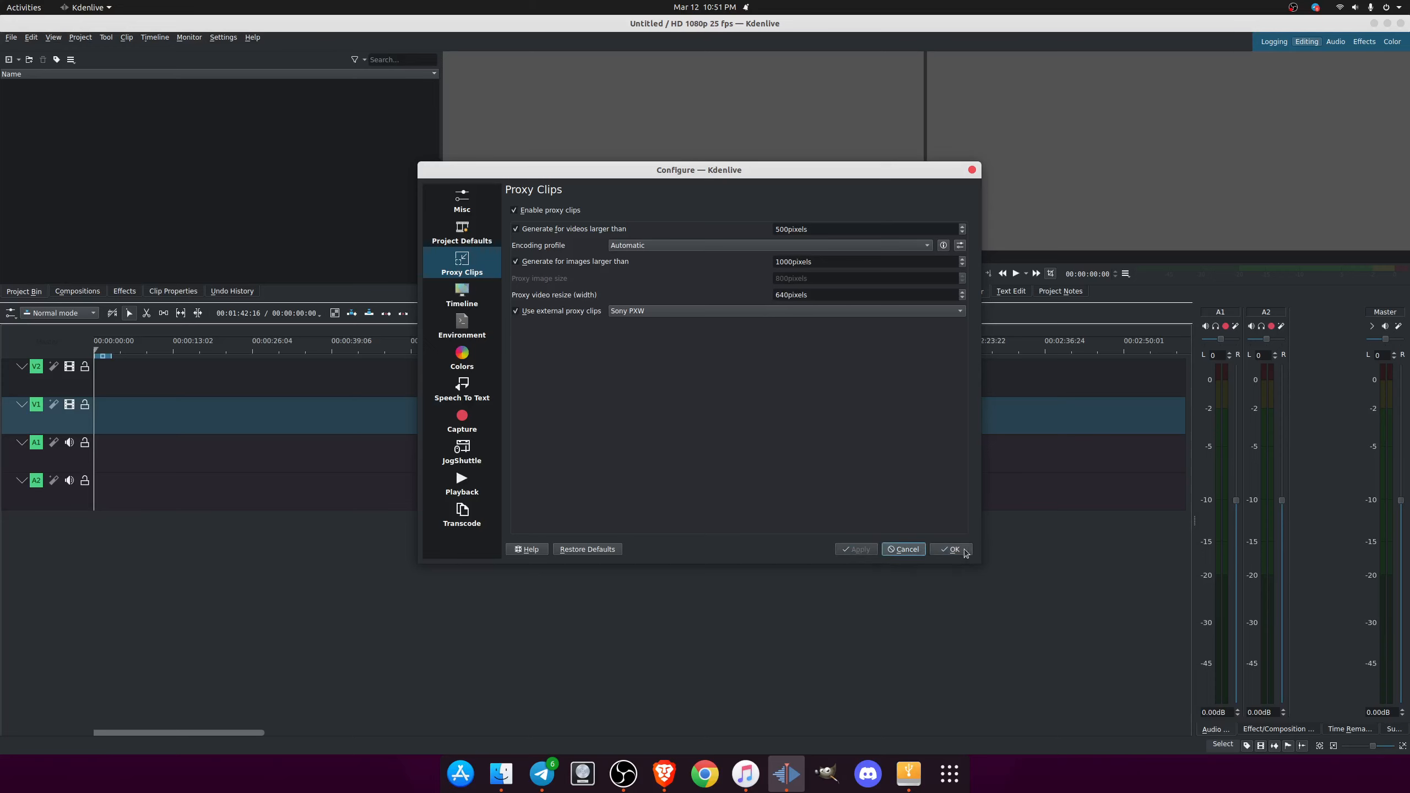
click(951, 549)
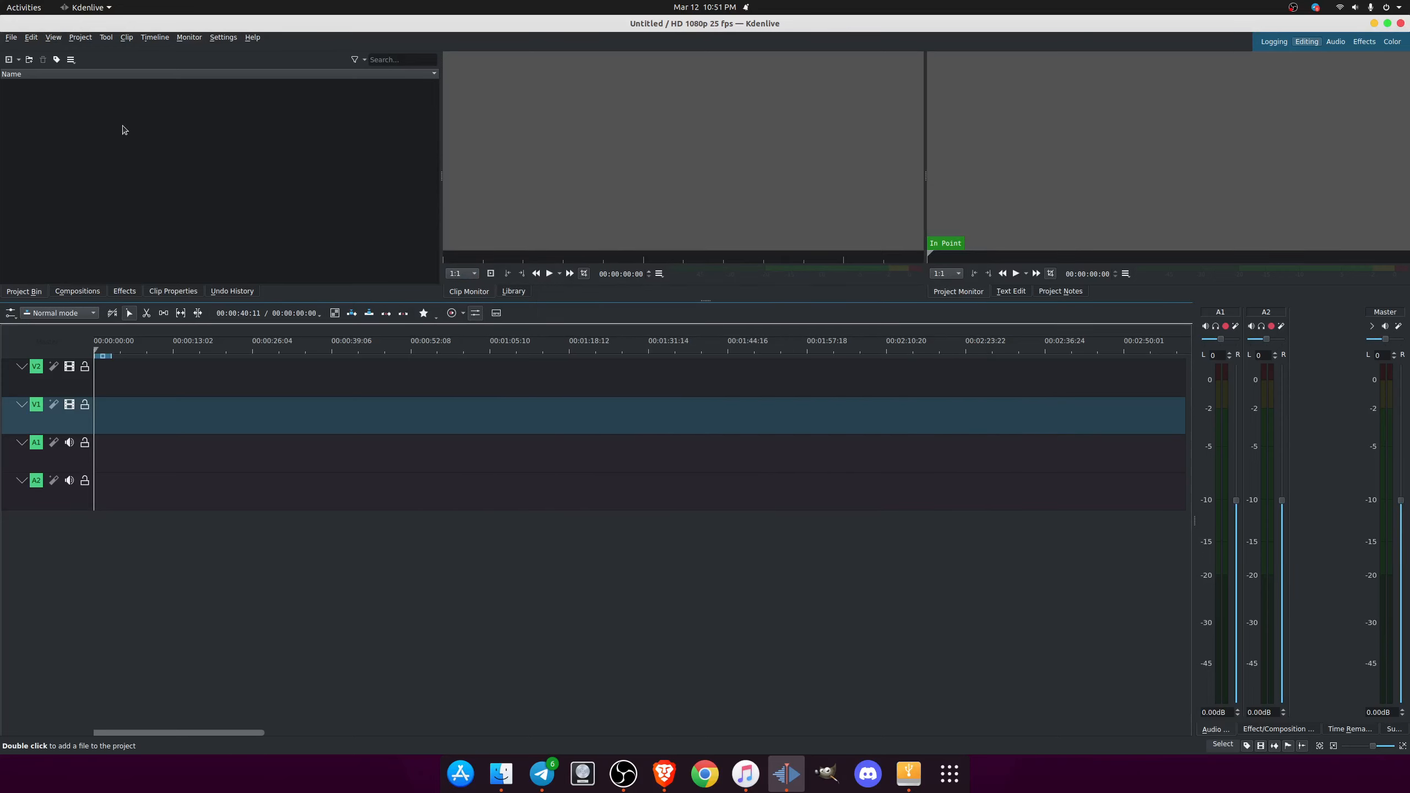
In Project Settings' Proxy tab, enable proxy clips for videos over 500 px.
click(80, 37)
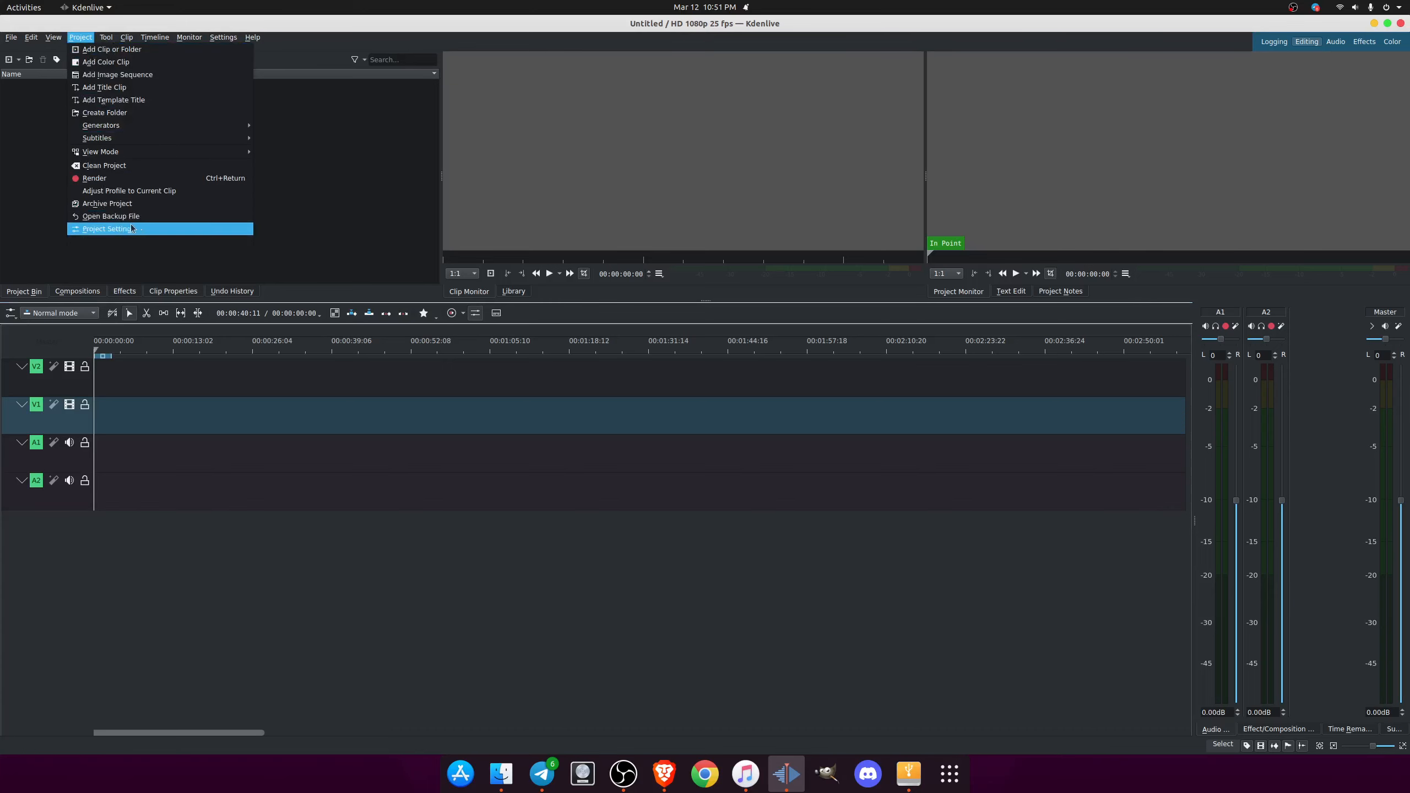
click(106, 228)
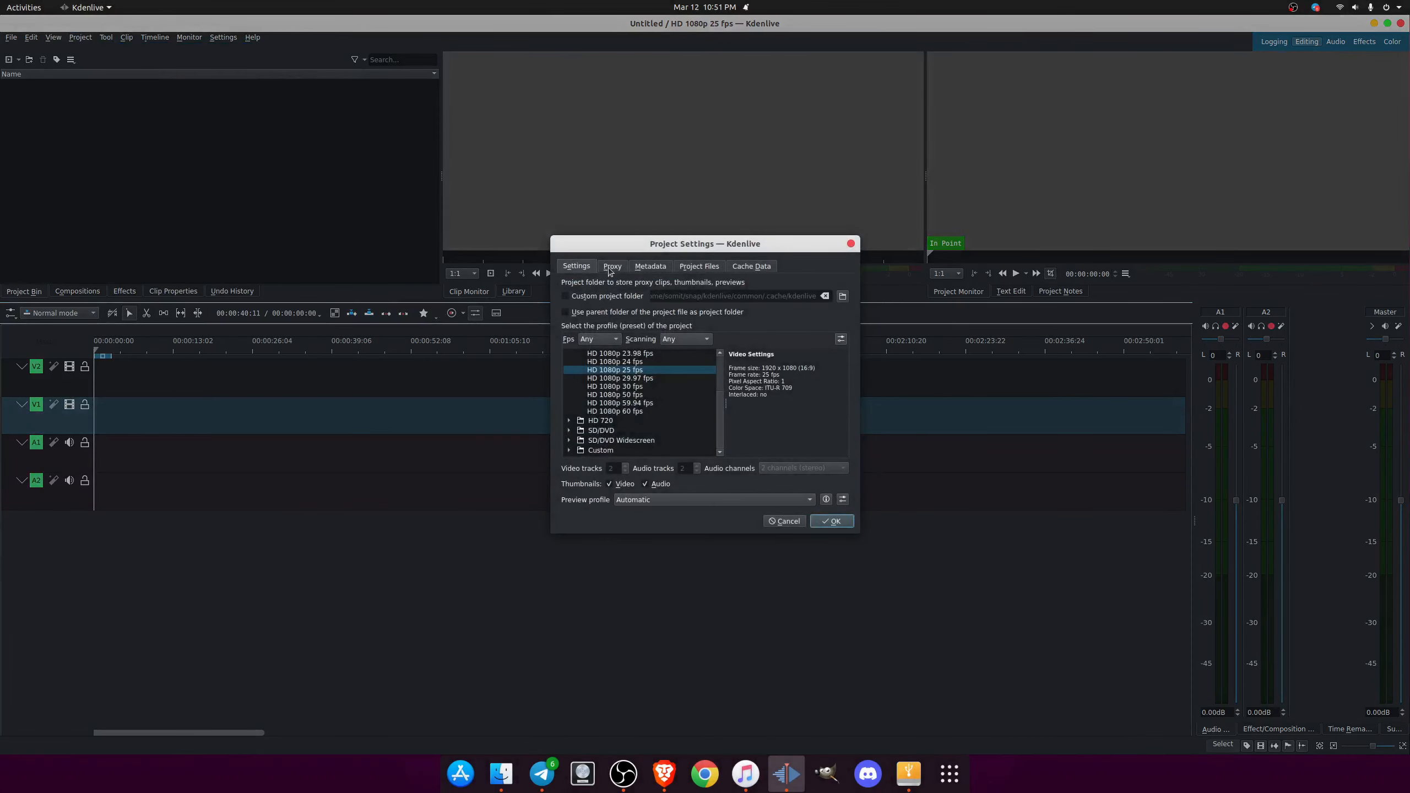
click(611, 266)
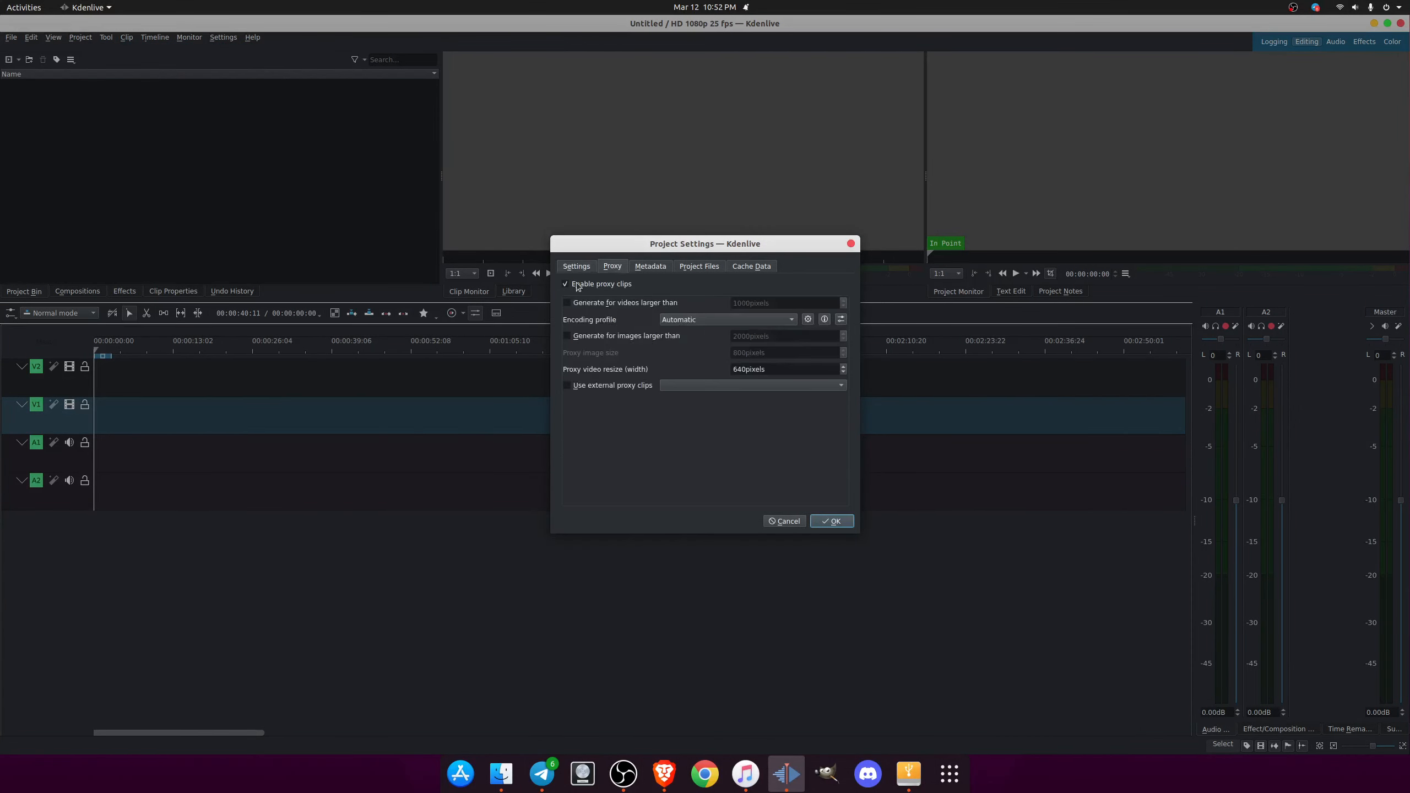
click(566, 302)
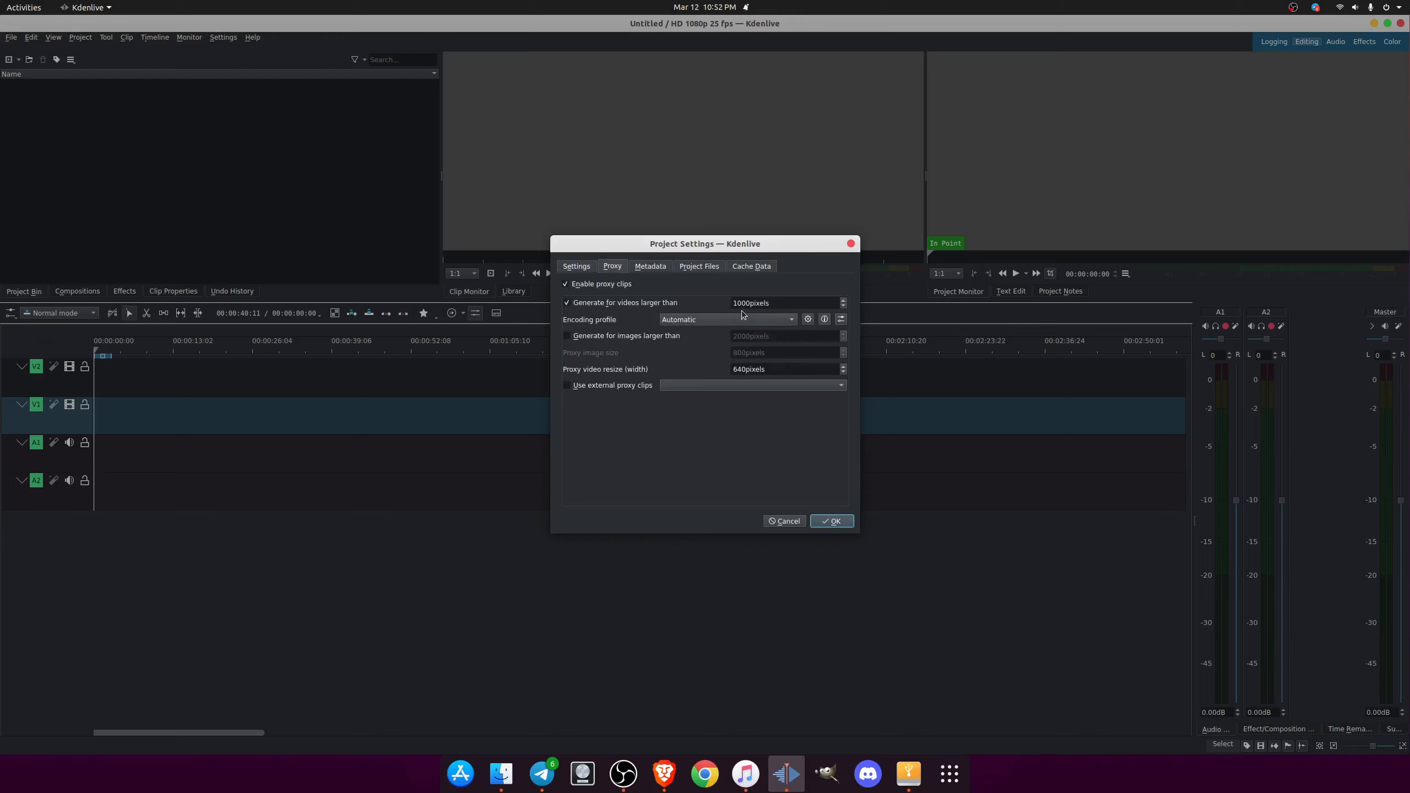
click(787, 302)
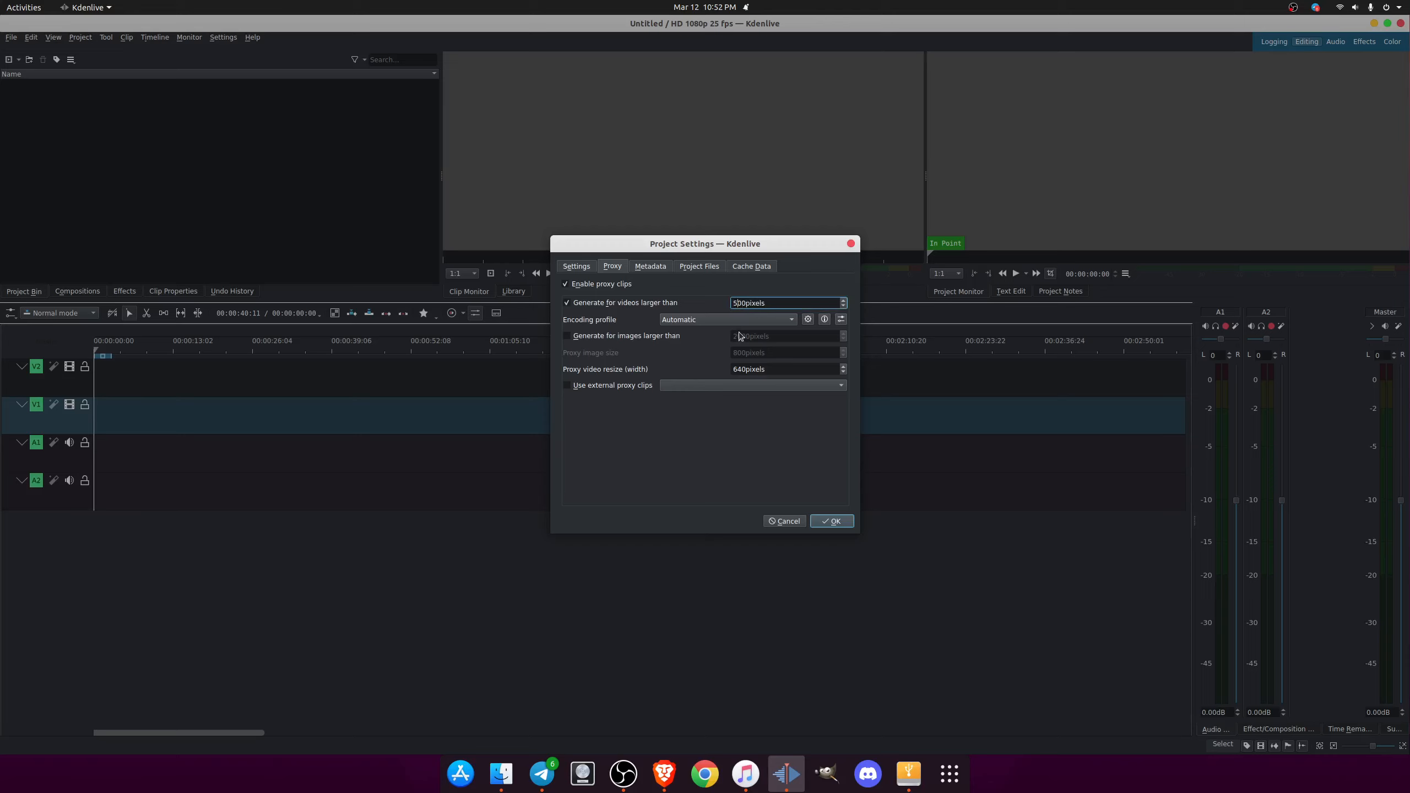
Add image proxies over 1000 px and external Sony PXW proxies, then apply.
click(567, 335)
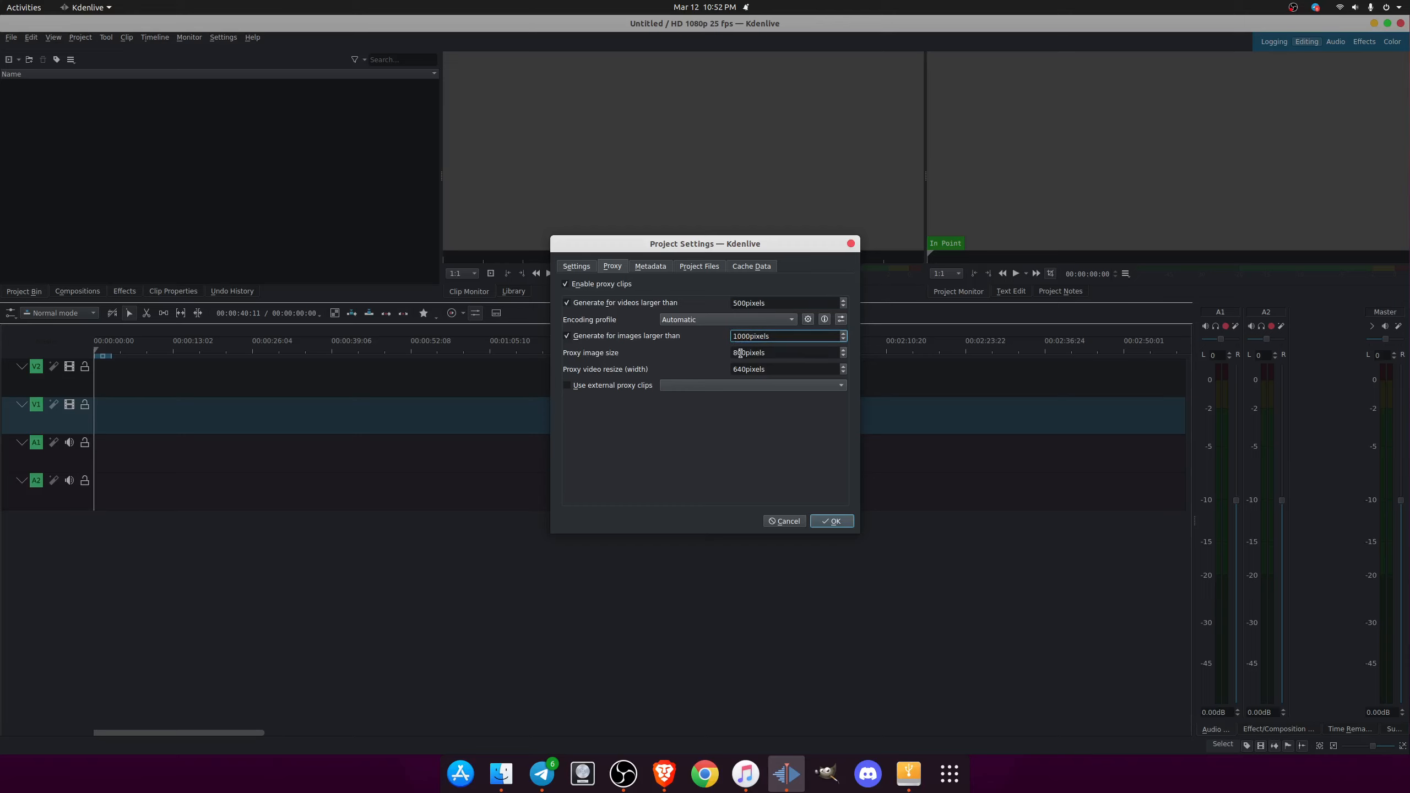
click(566, 385)
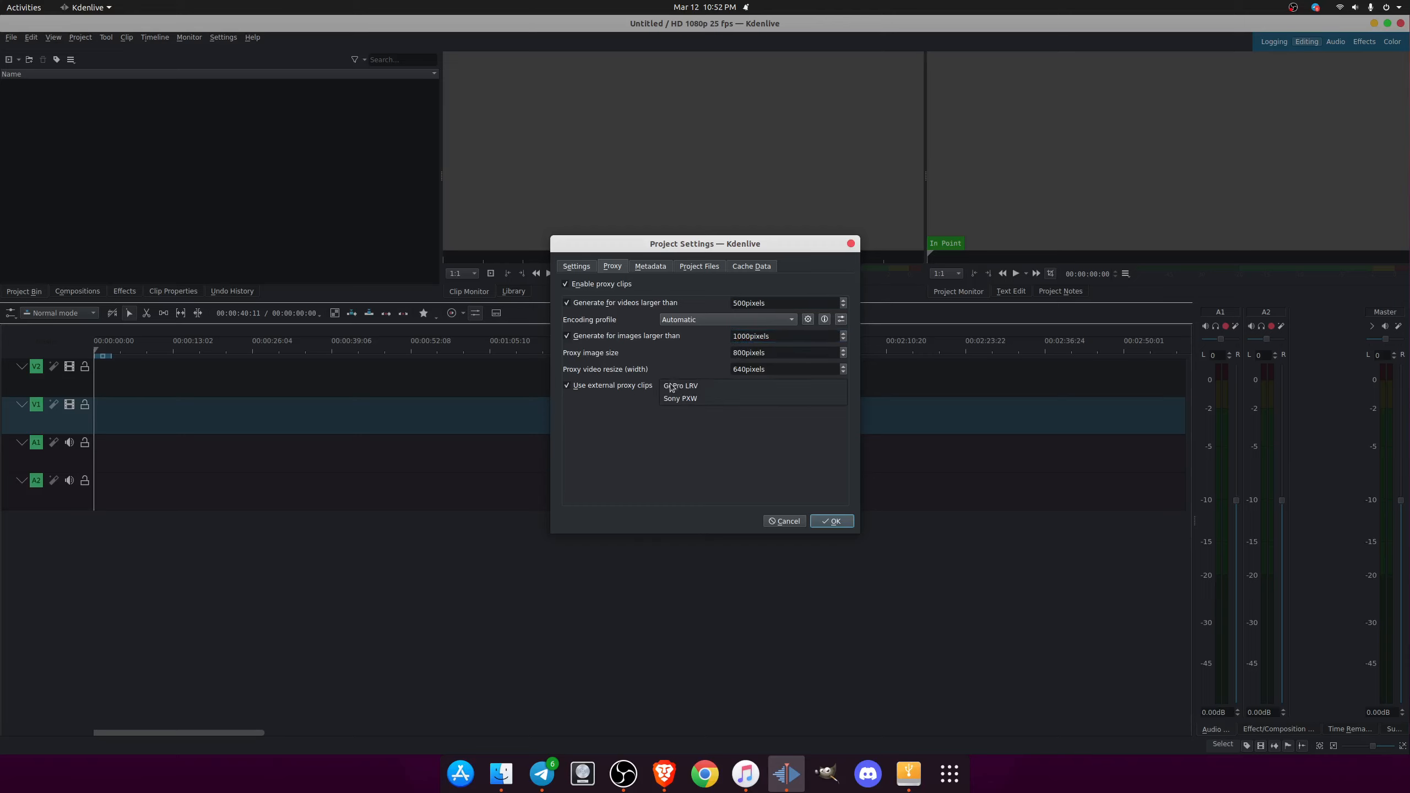
click(679, 399)
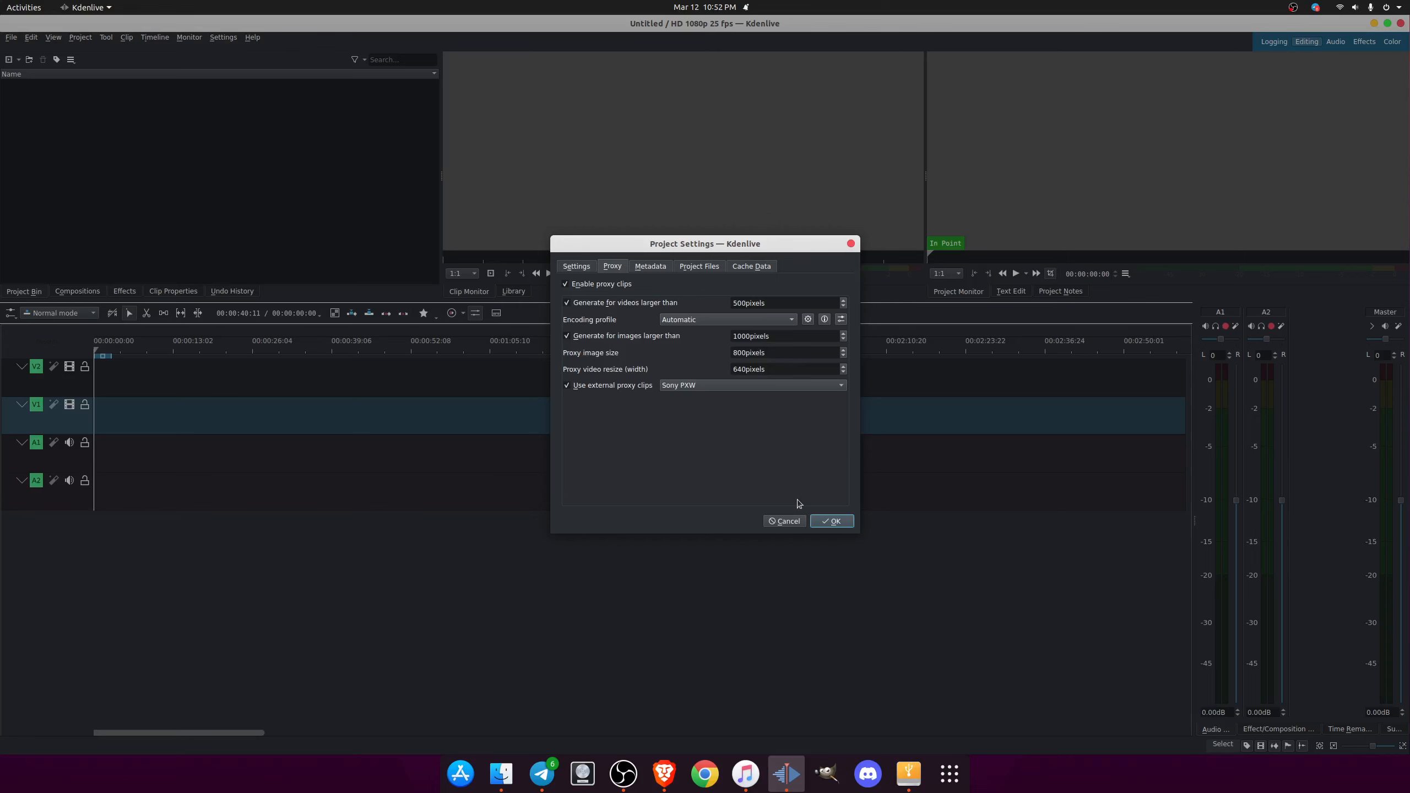
click(829, 521)
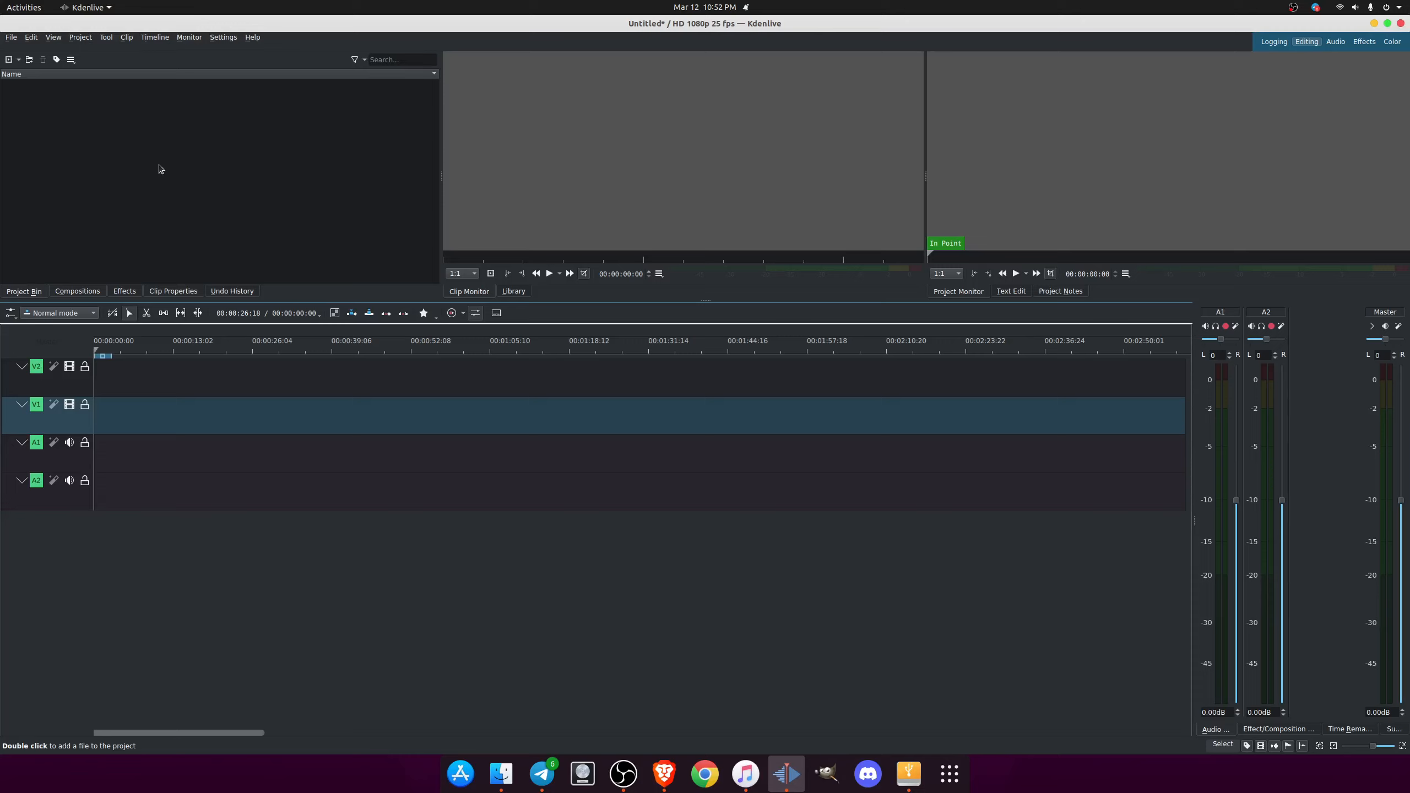
mouse_move(118, 155)
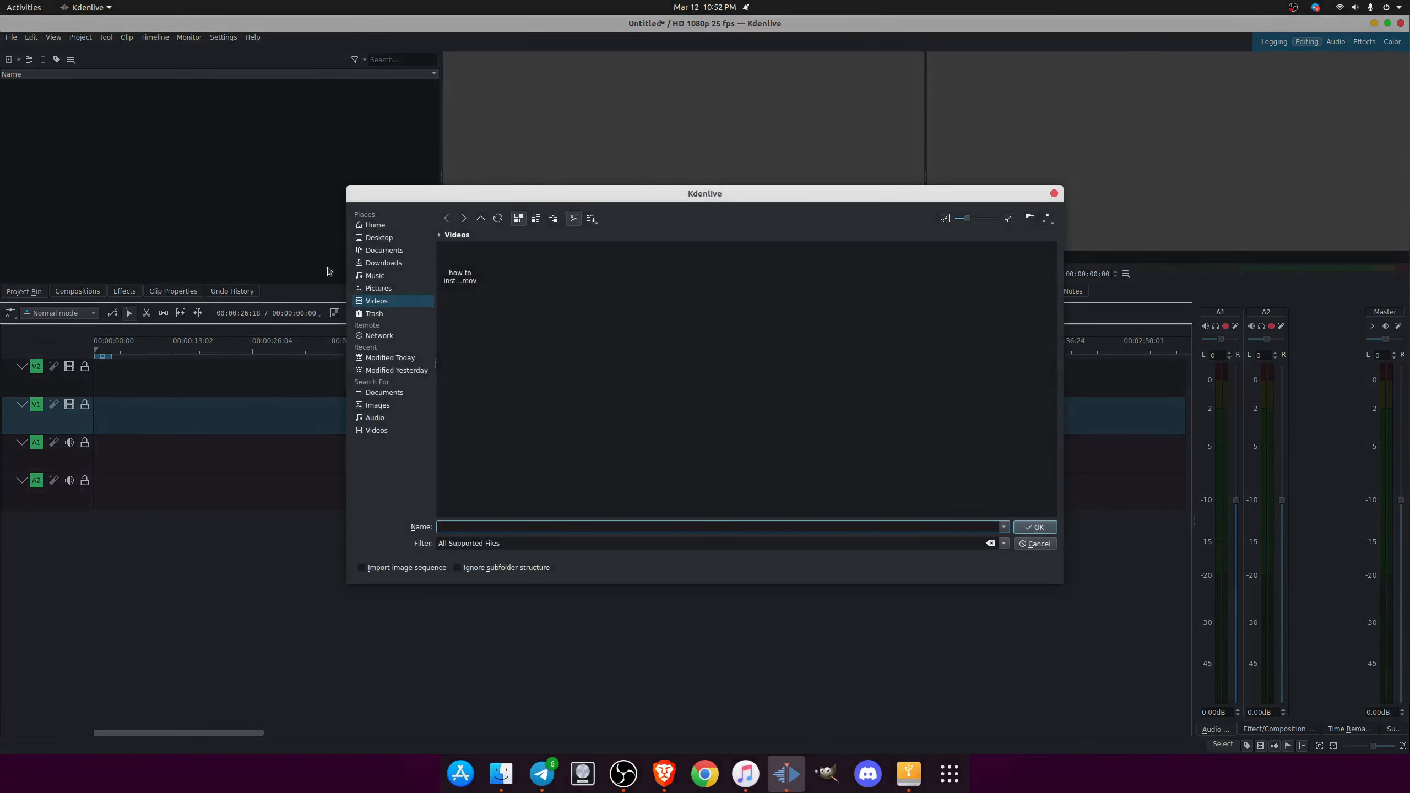
Import the DaVinci Resolve tutorial .mov from Videos into the Project Bin.
click(460, 263)
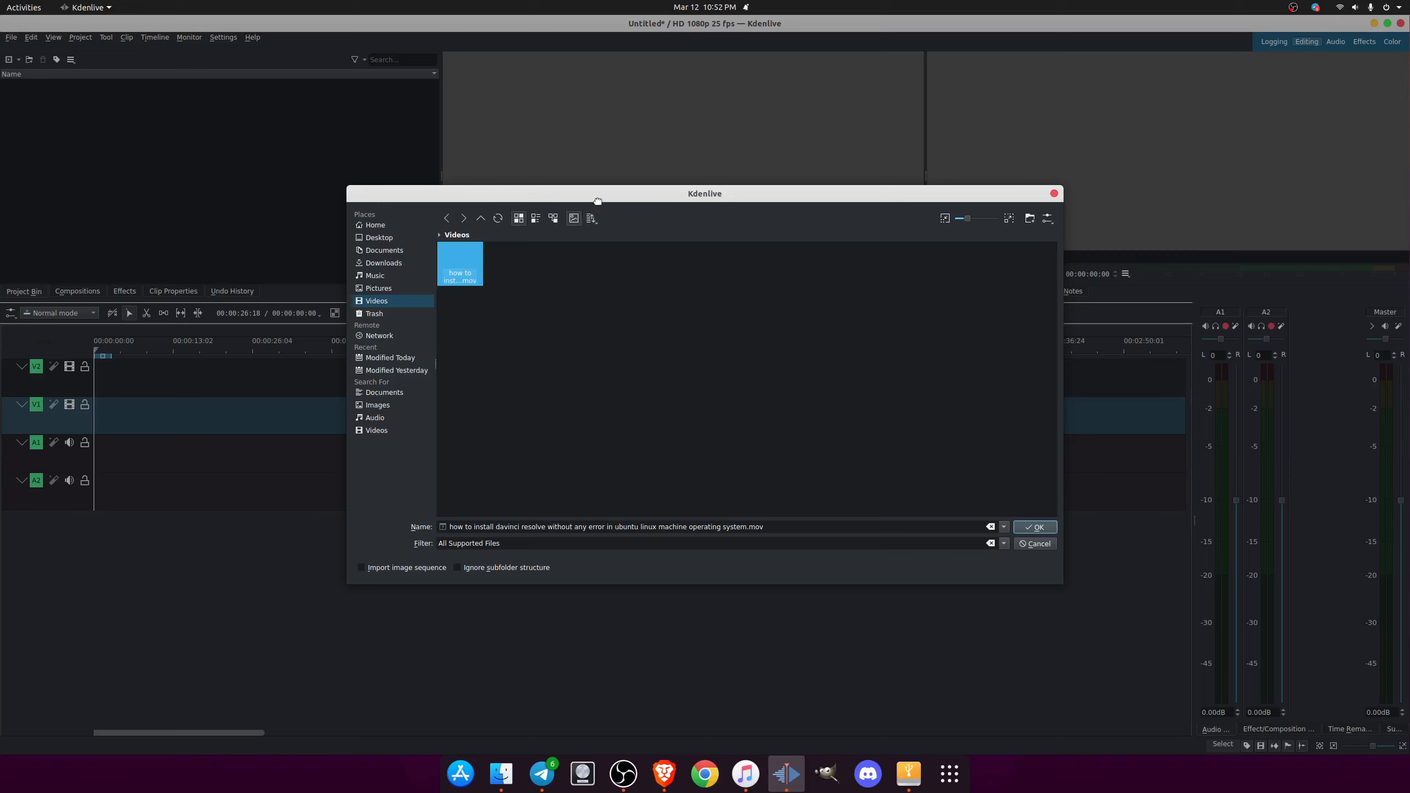
mouse_move(472, 319)
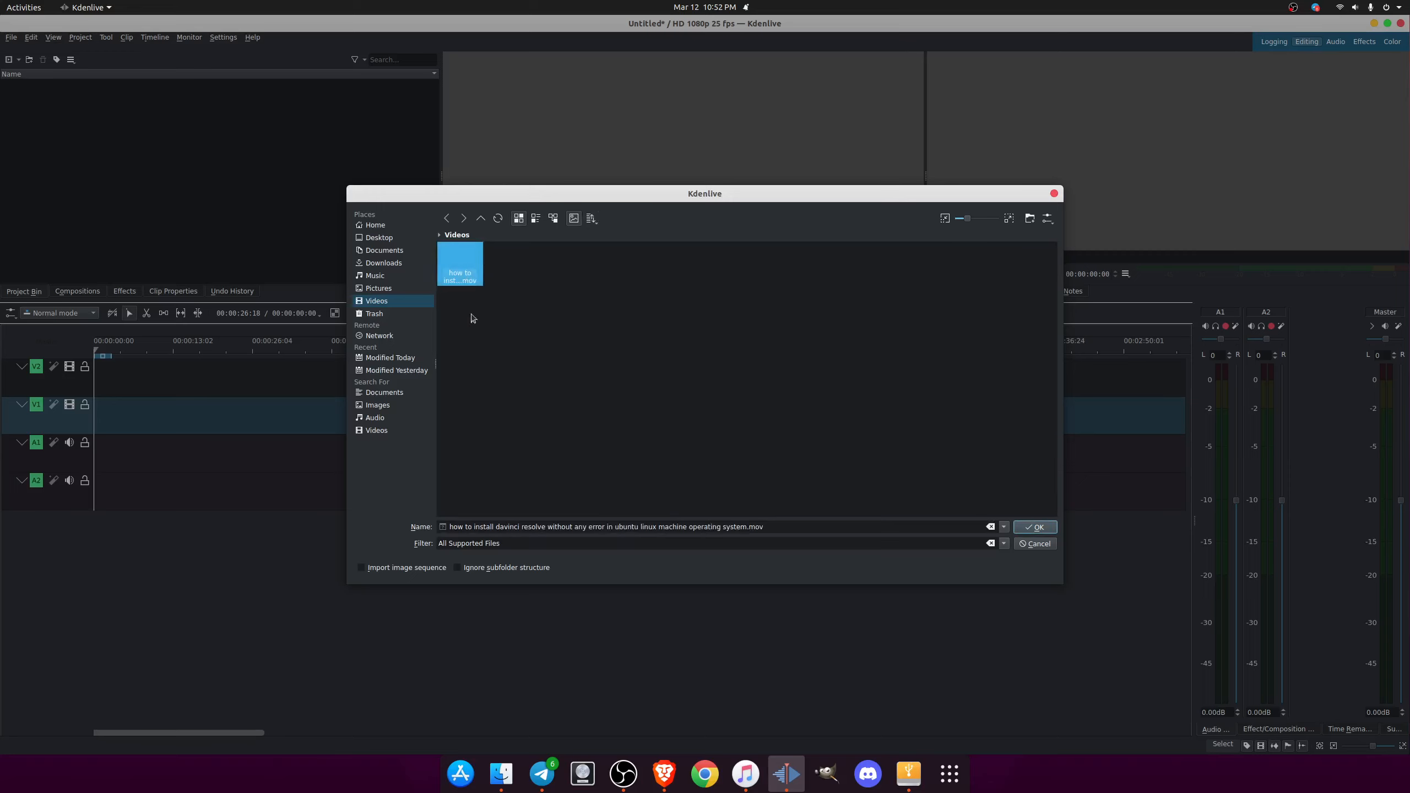
mouse_move(868, 558)
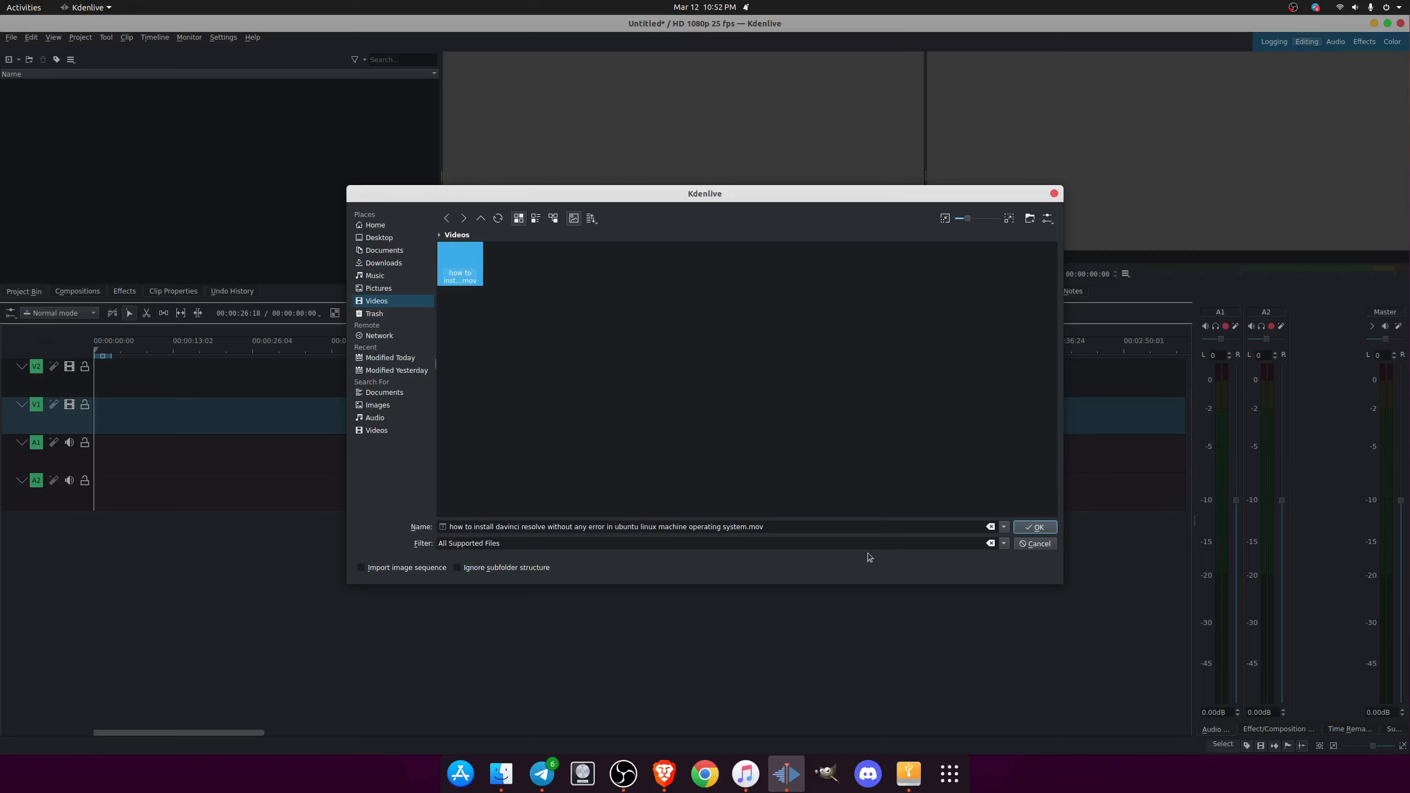
click(1034, 527)
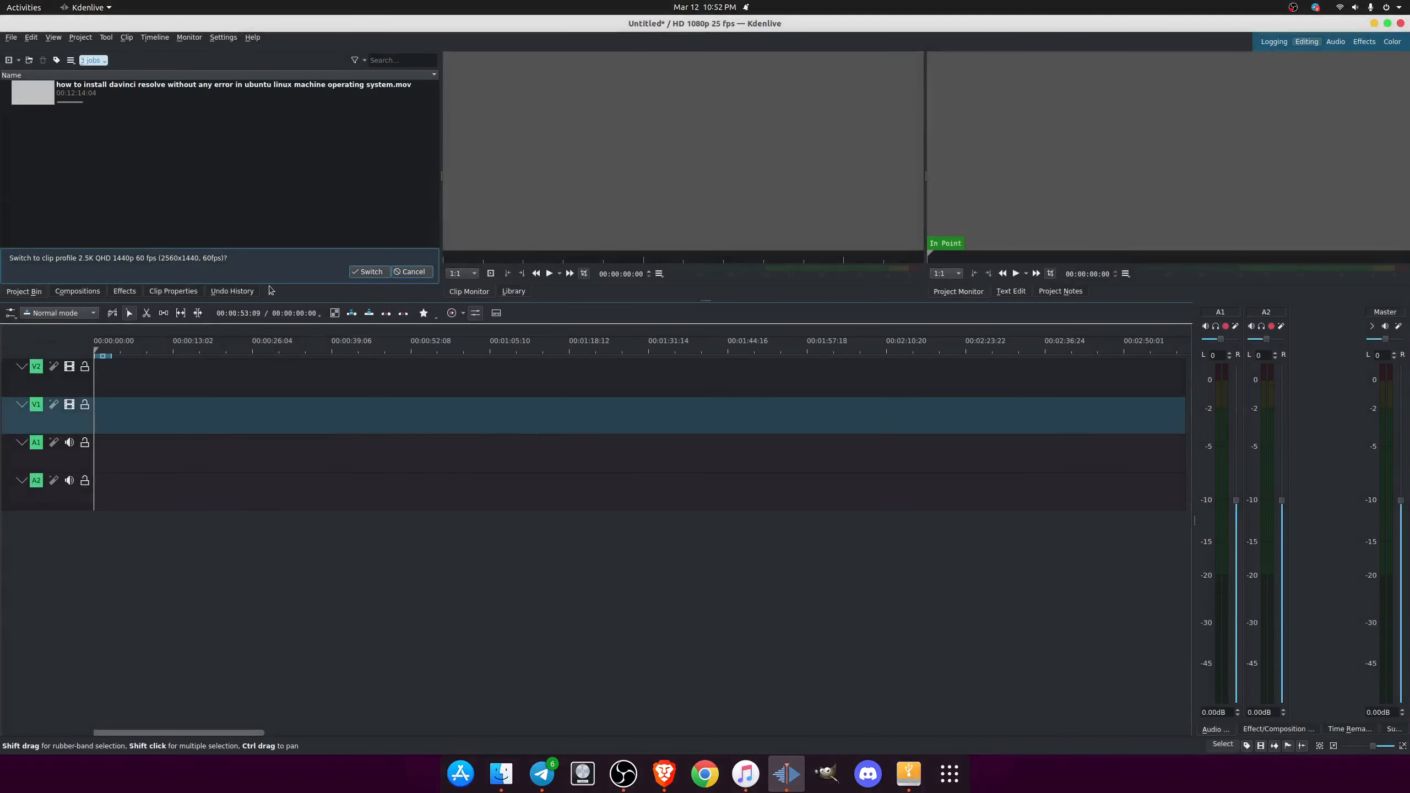
Preview the imported clip and cancel the switch to its 1440p 60 fps profile.
click(225, 90)
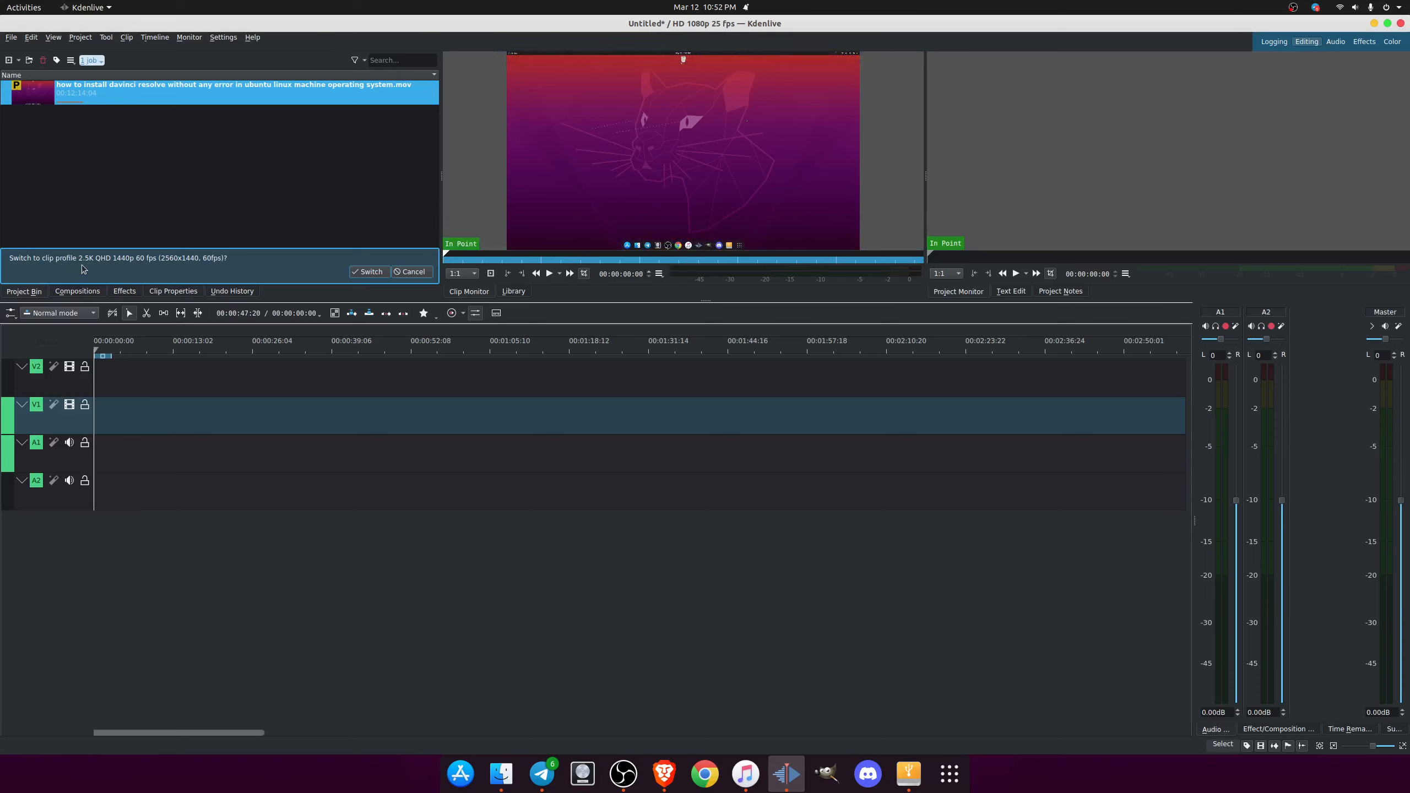
mouse_move(124, 267)
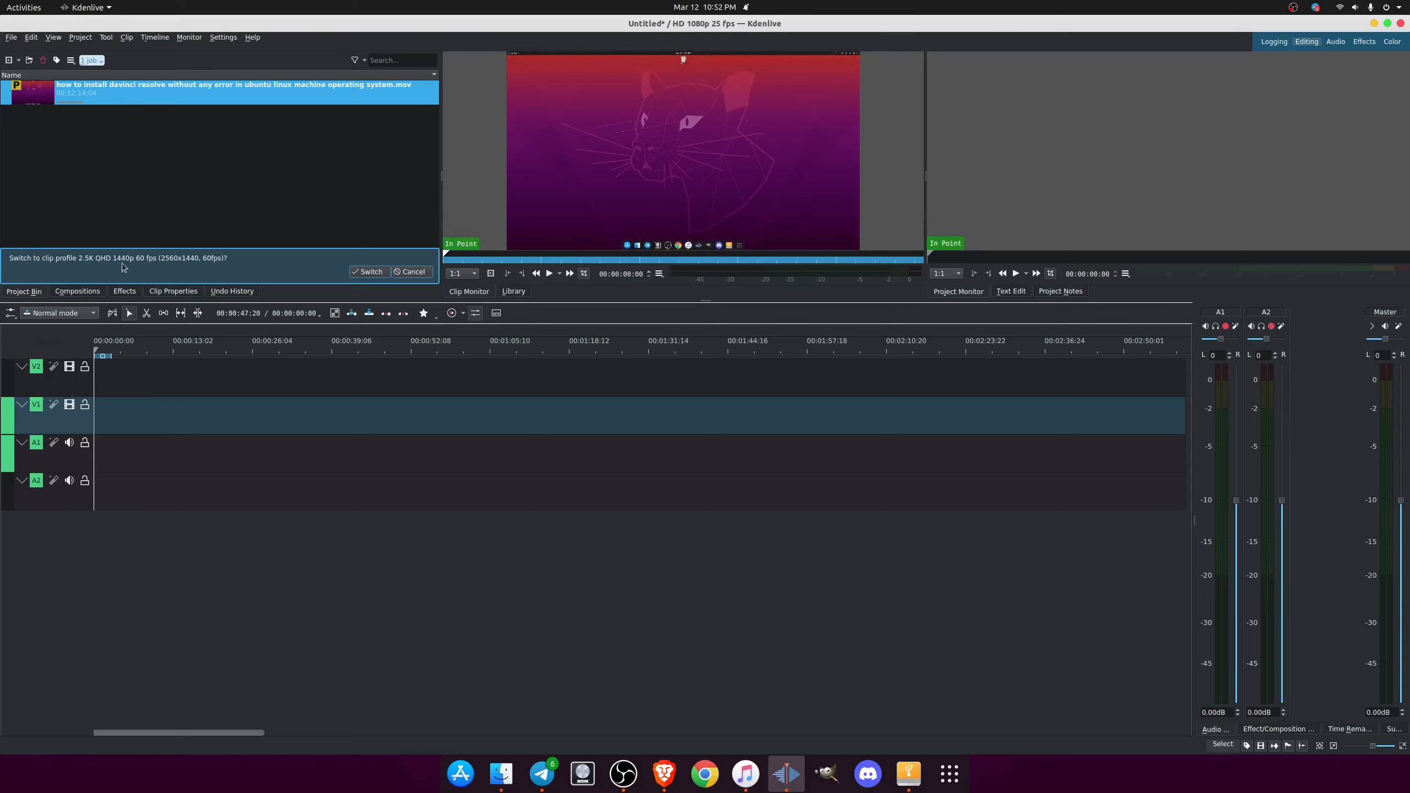
mouse_move(180, 266)
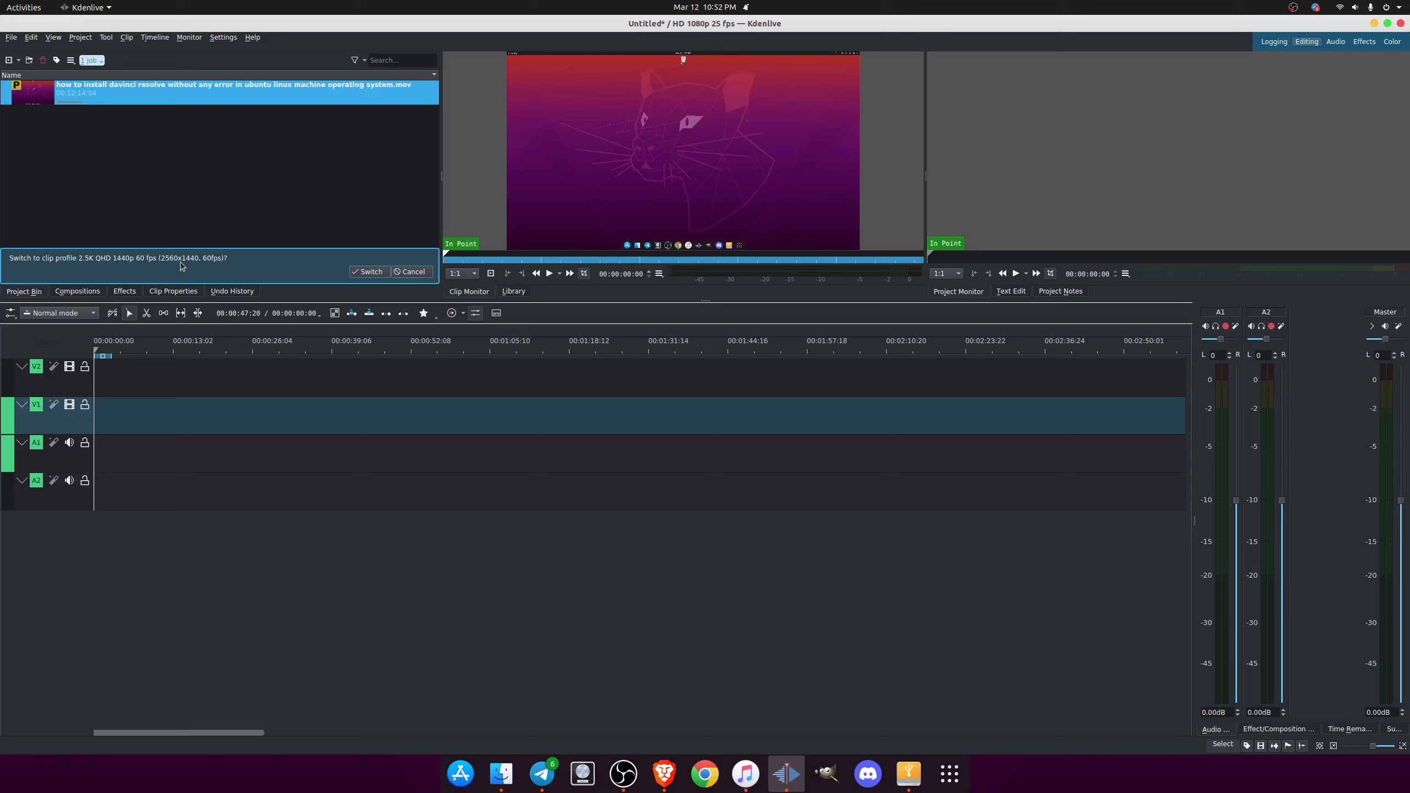
mouse_move(195, 272)
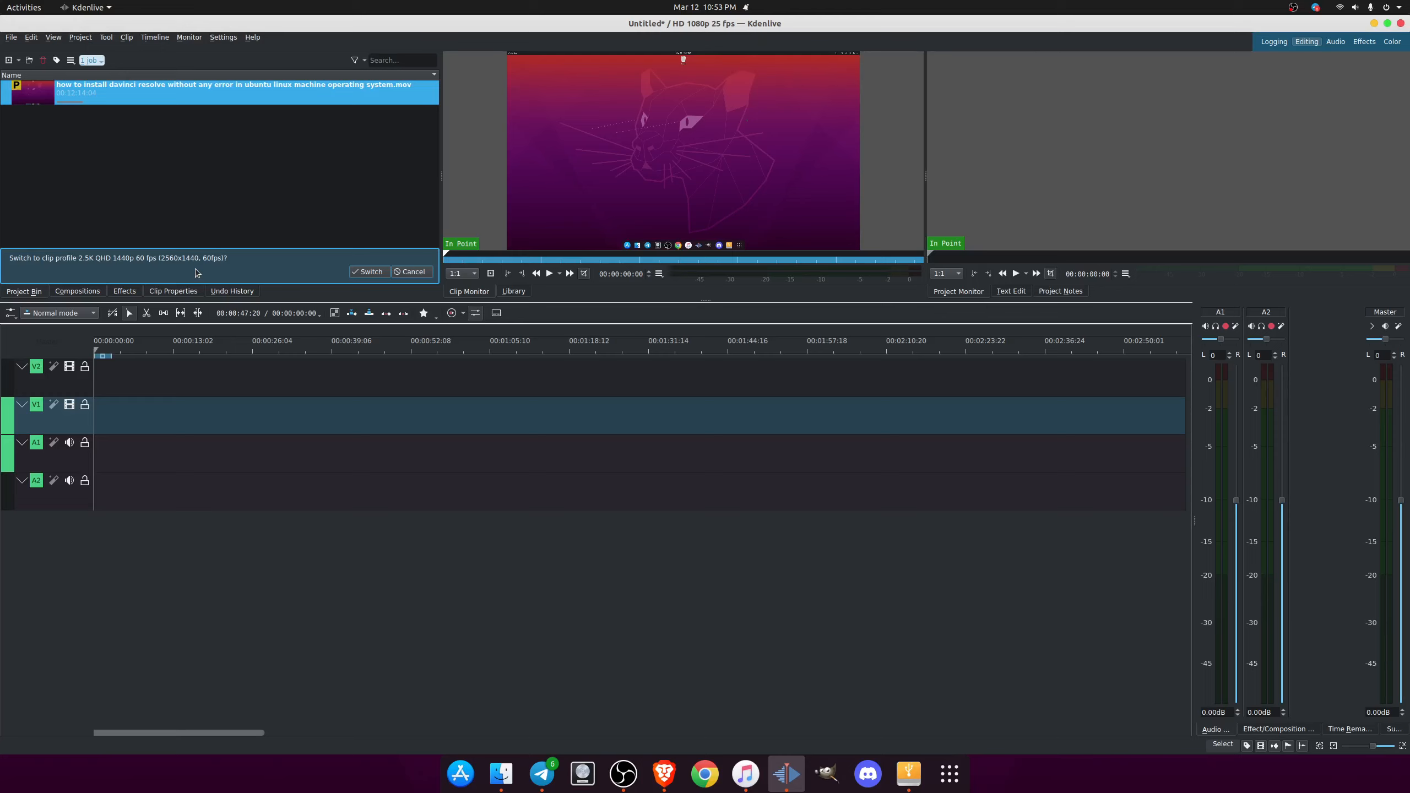
mouse_move(249, 254)
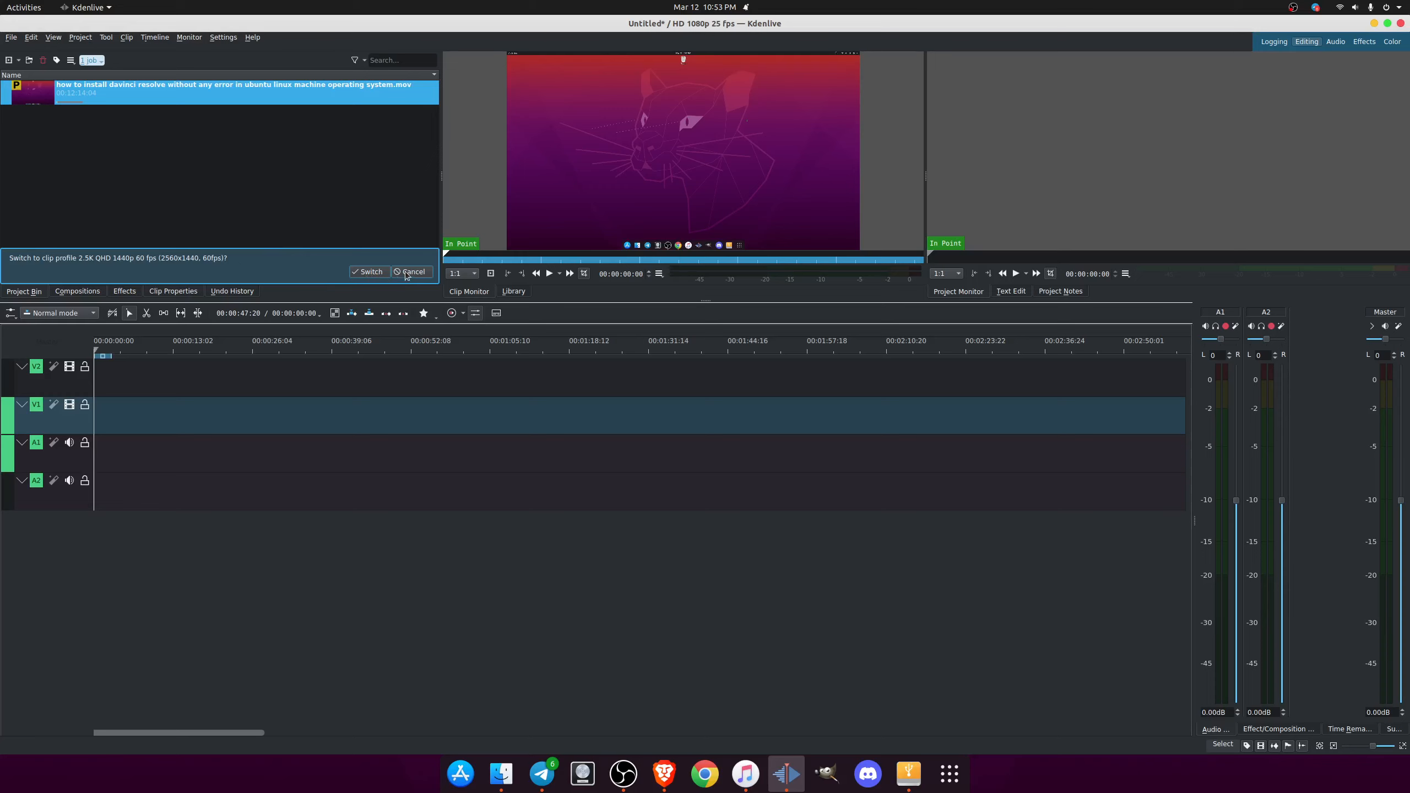
click(412, 273)
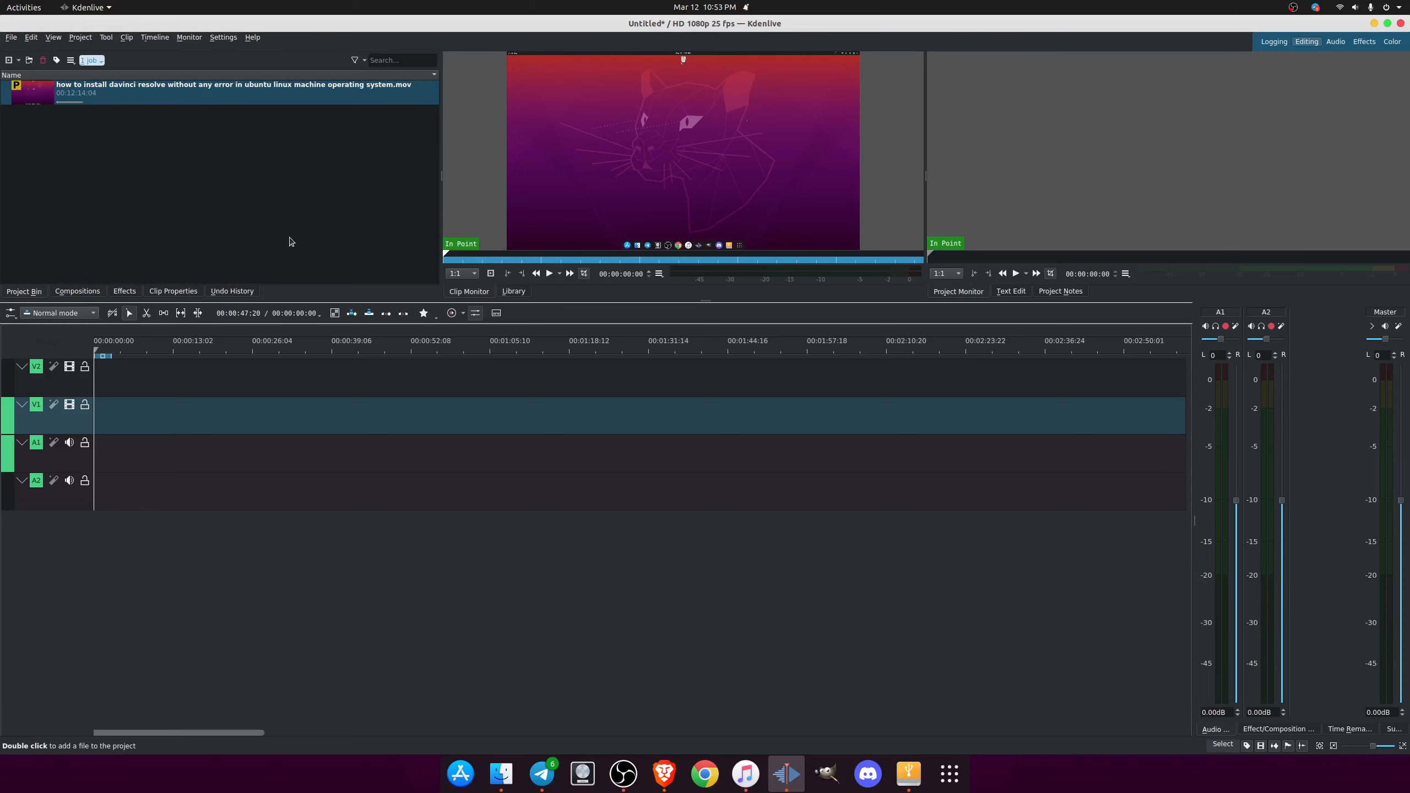